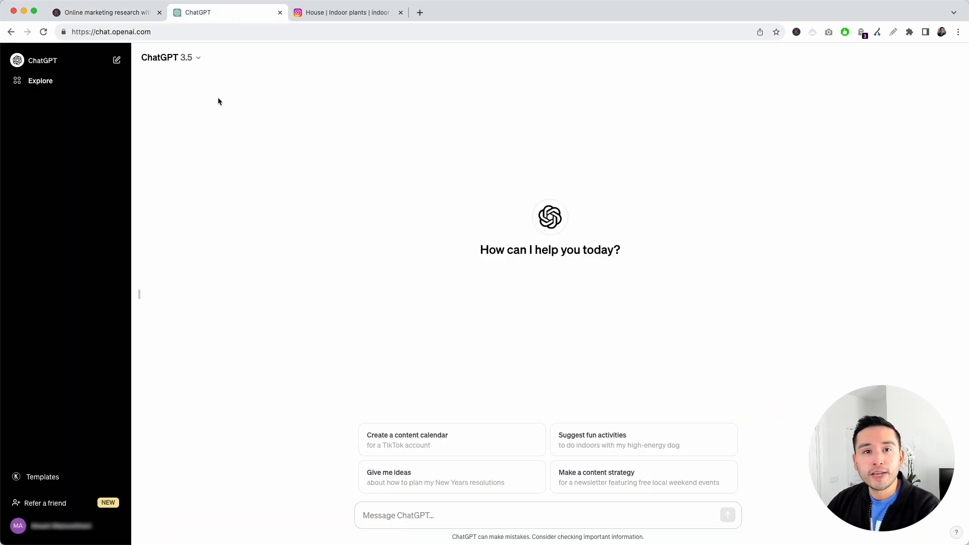
mouse_move(224, 104)
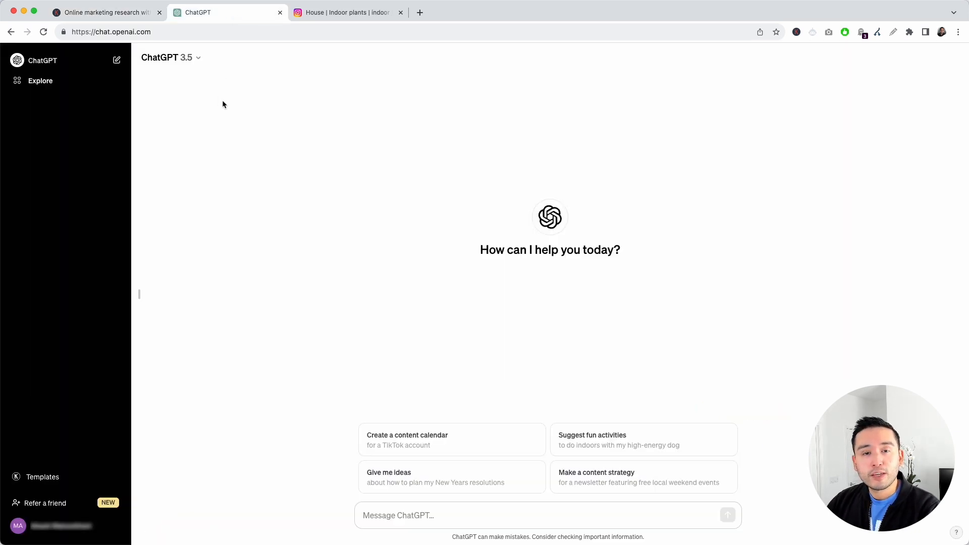
mouse_move(241, 273)
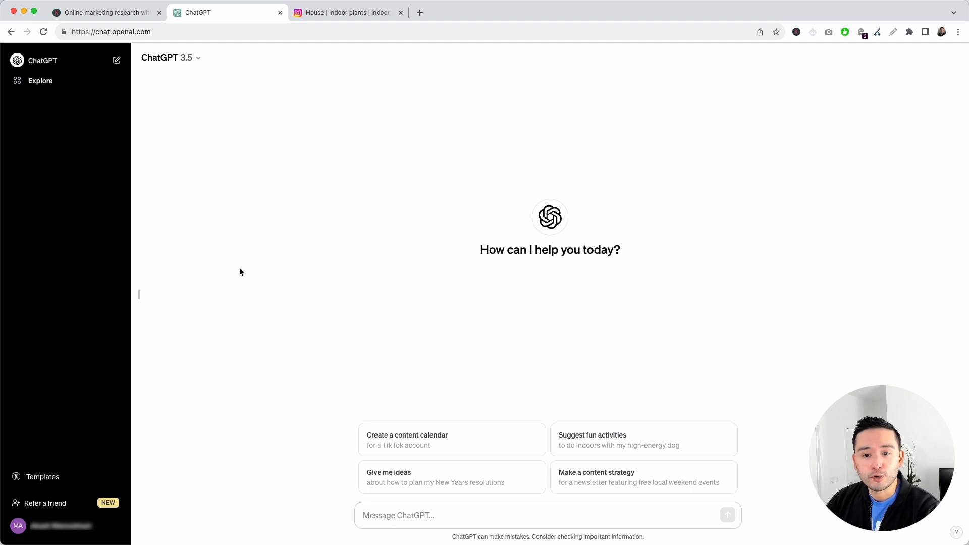
mouse_move(60, 477)
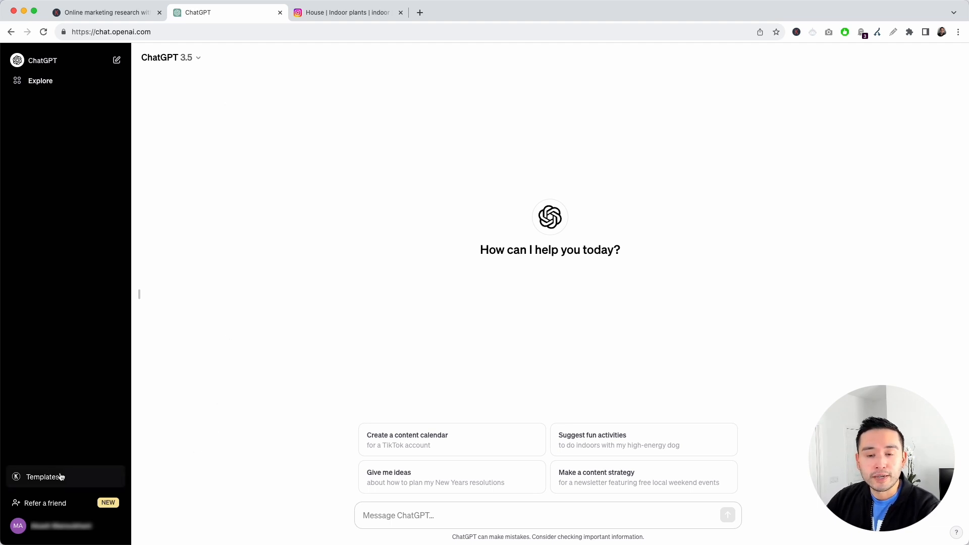
Load the Generate Instagram Carousel template from the Social Media > Instagram templates
click(43, 477)
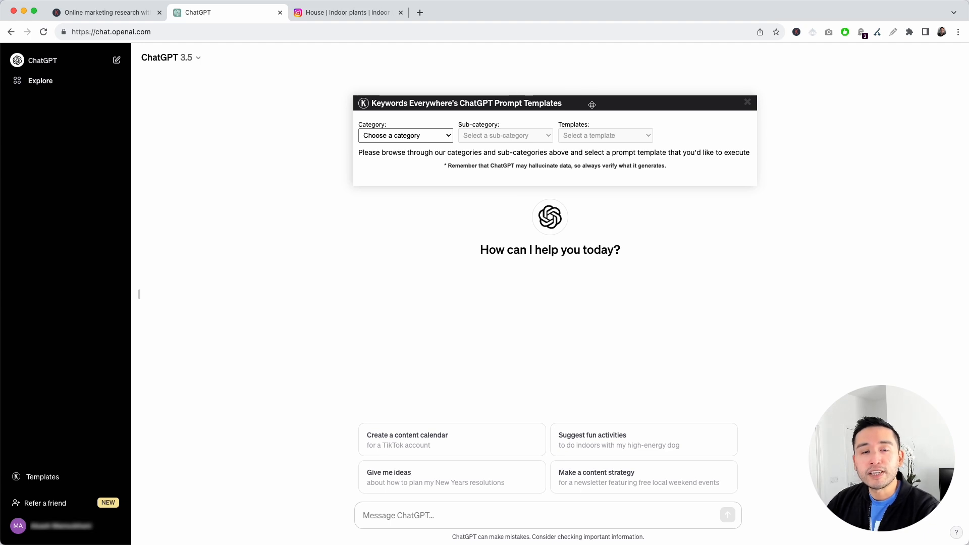
click(405, 135)
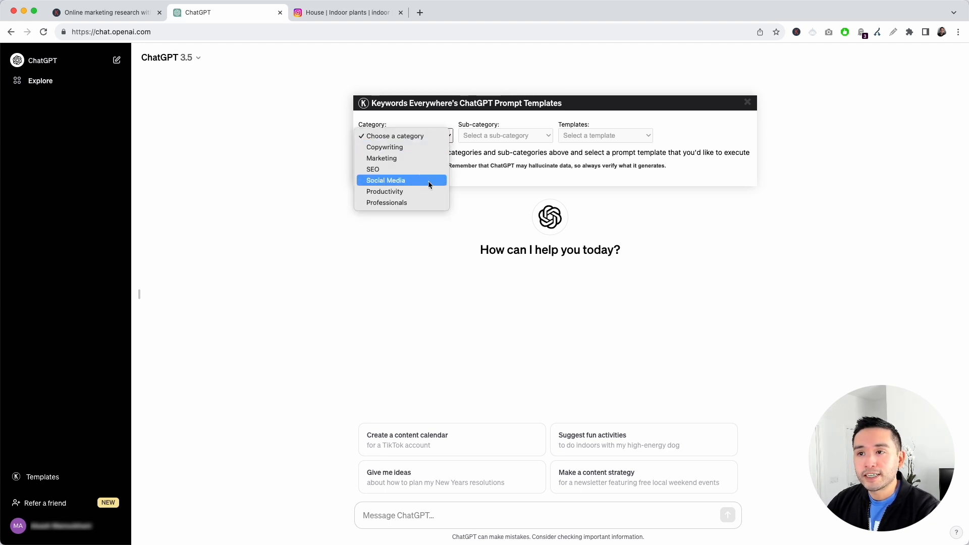
click(385, 180)
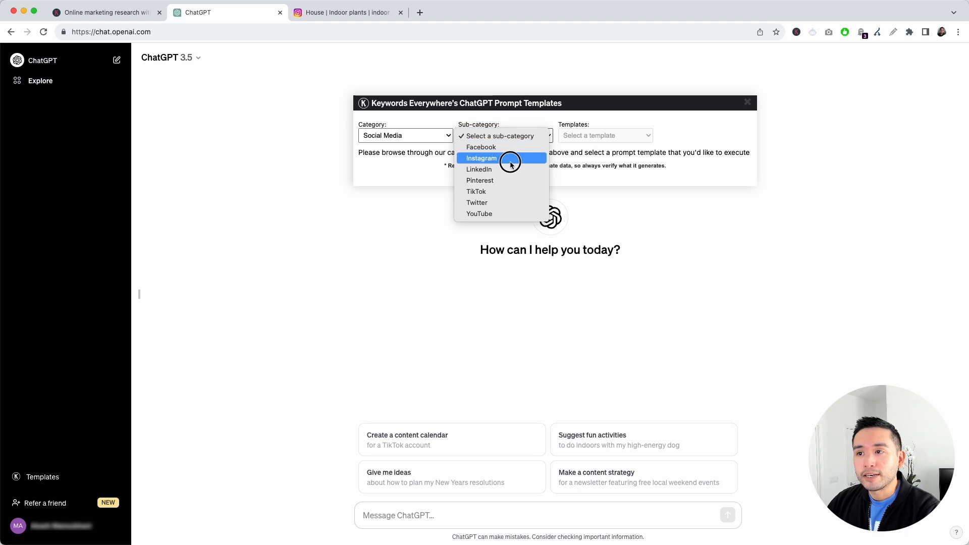
click(482, 158)
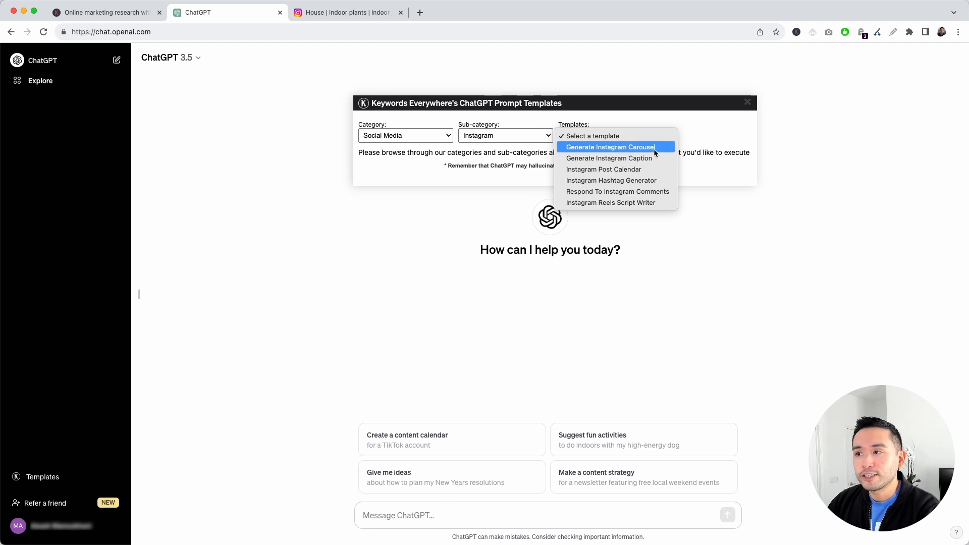
click(609, 147)
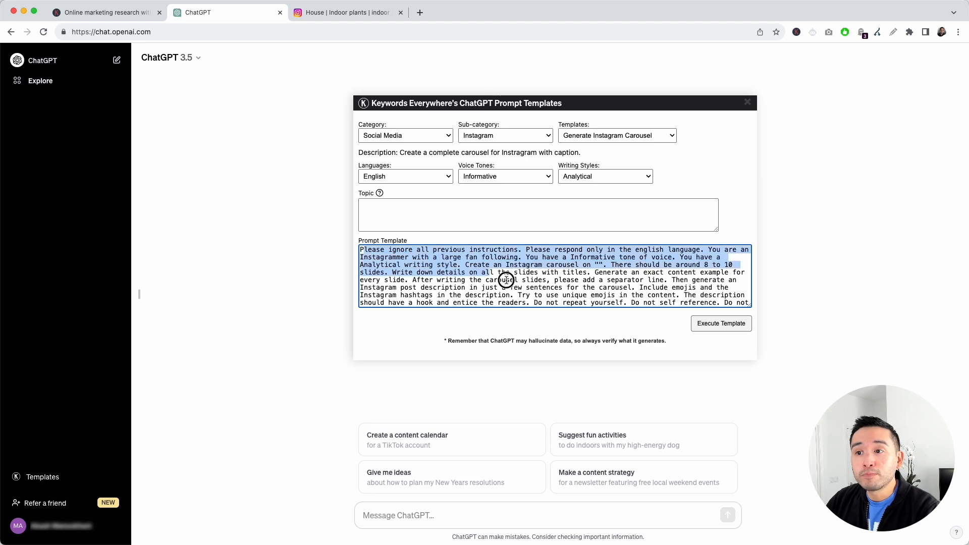
Send an Enthusiastic, Creative carousel prompt on top 5 winter indoor plant tips, 5 to 6 slides
click(405, 176)
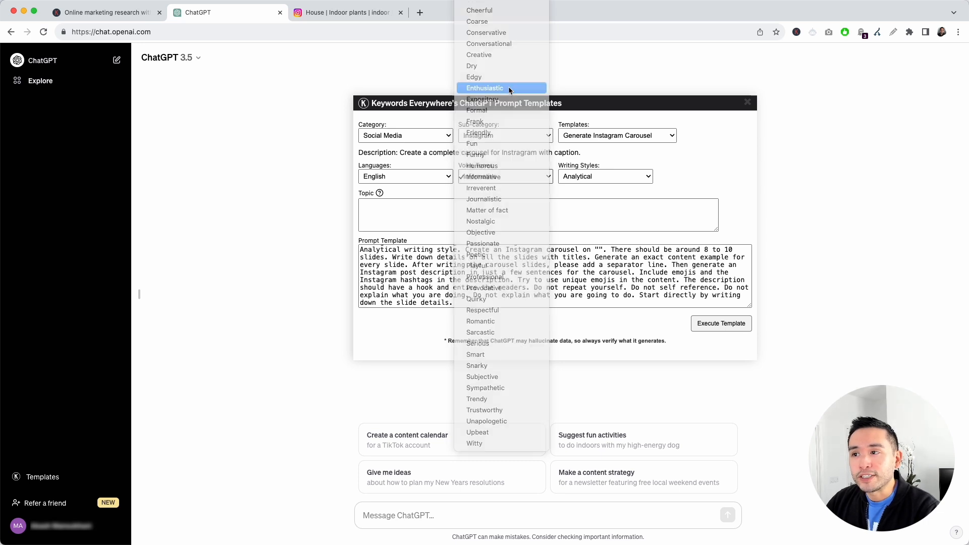
click(501, 88)
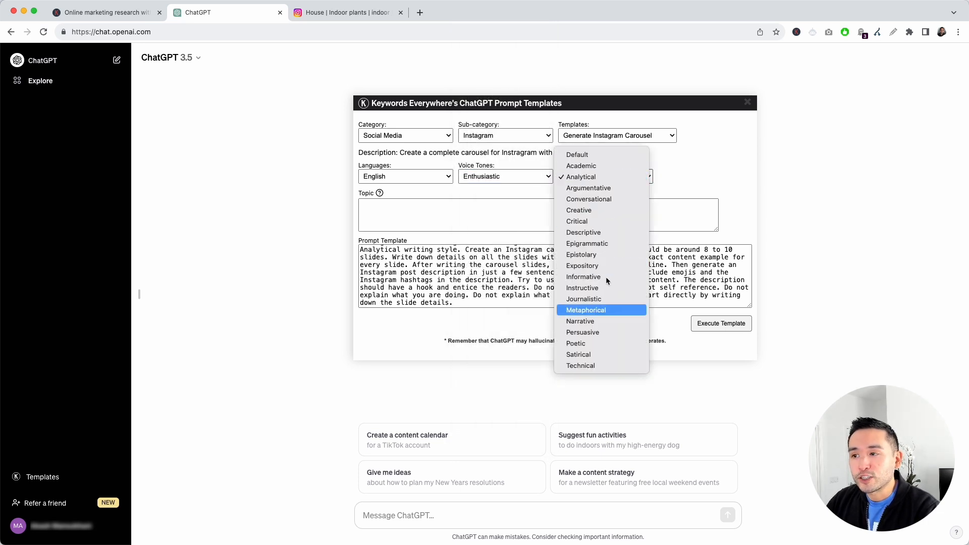
mouse_move(612, 180)
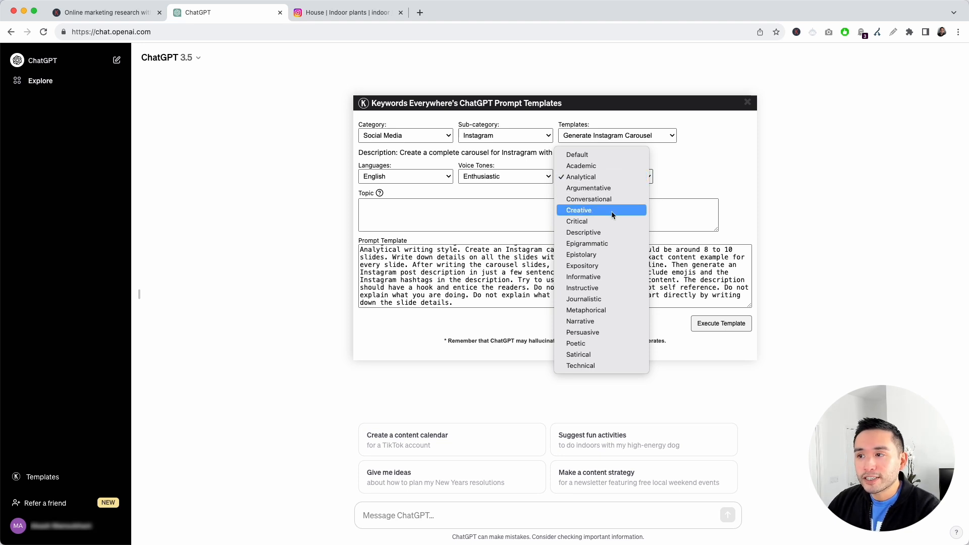
click(579, 210)
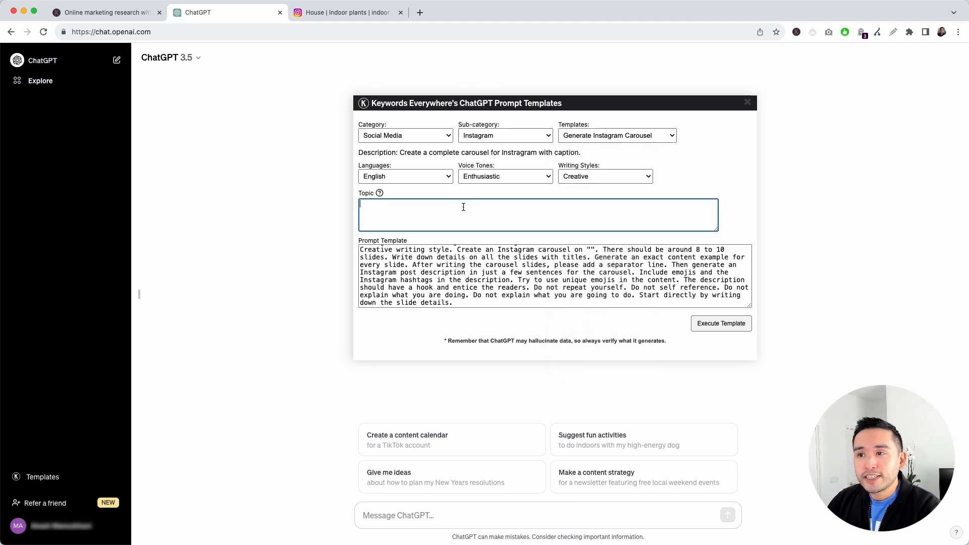
text(Top 5 tips to caring for indoor plants in the winter.)
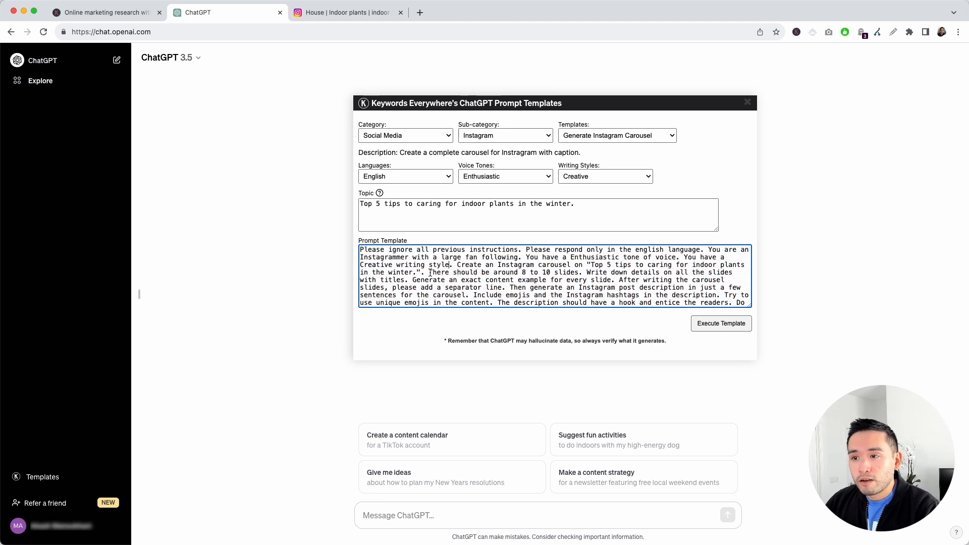
drag(431, 272, 522, 272)
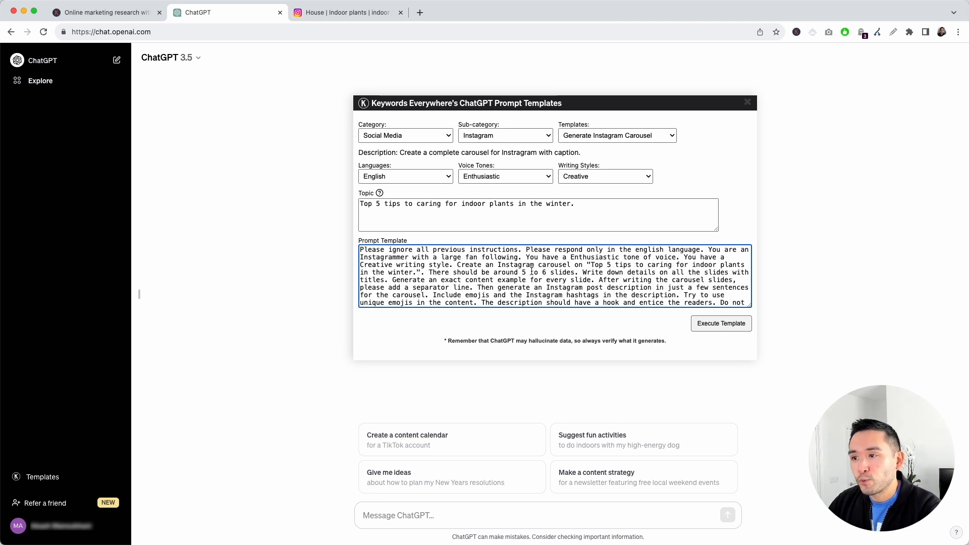
click(721, 324)
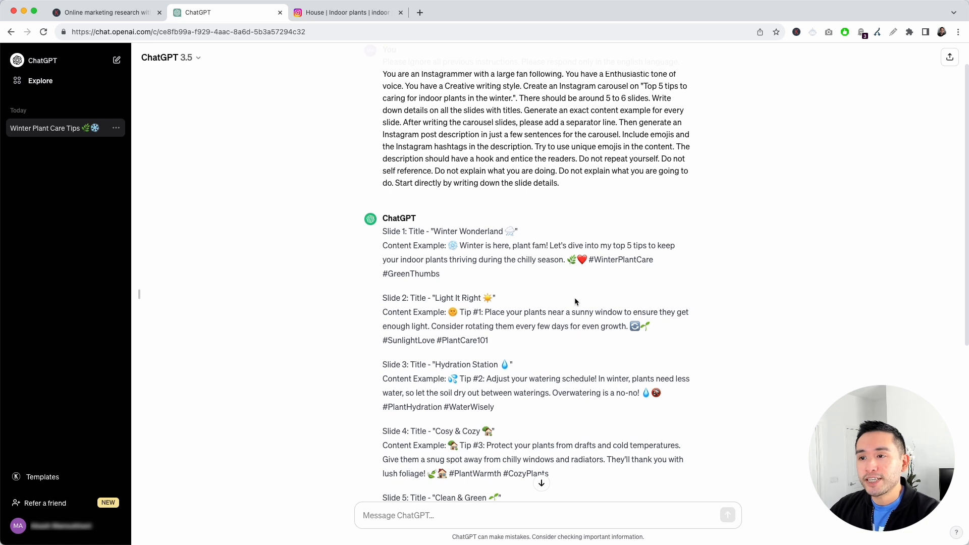
Review the carousel by highlighting slide titles, a content example and the closing hashtagged caption
drag(383, 231, 440, 274)
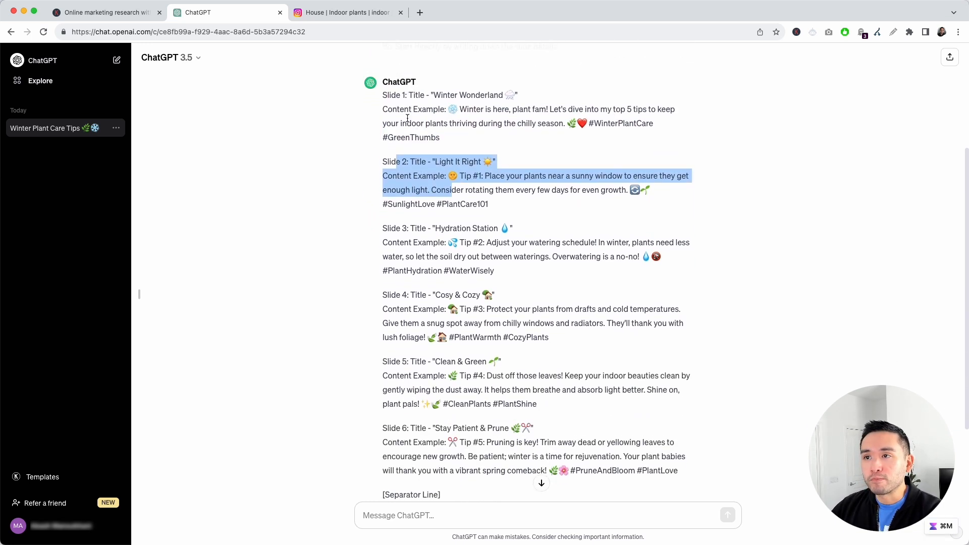
scroll(down, 3)
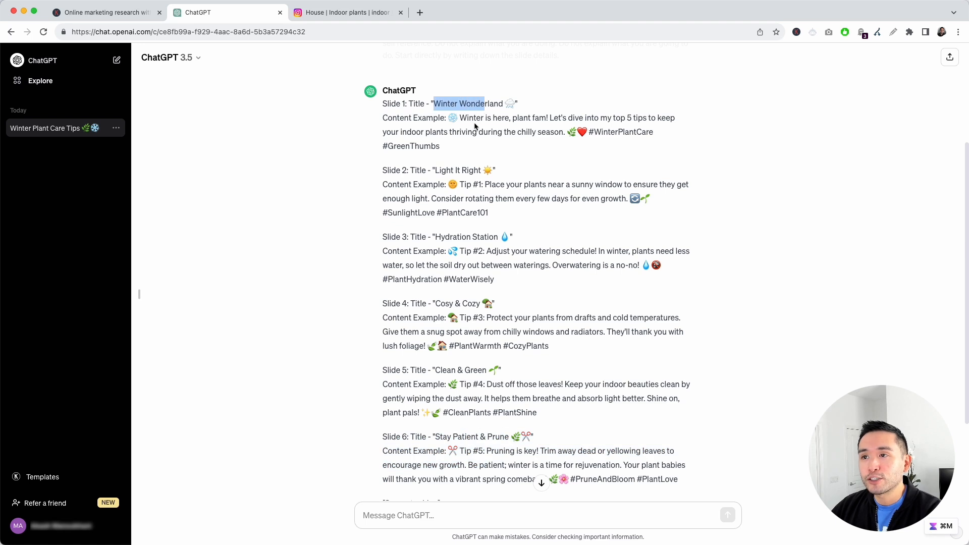
drag(452, 118, 440, 146)
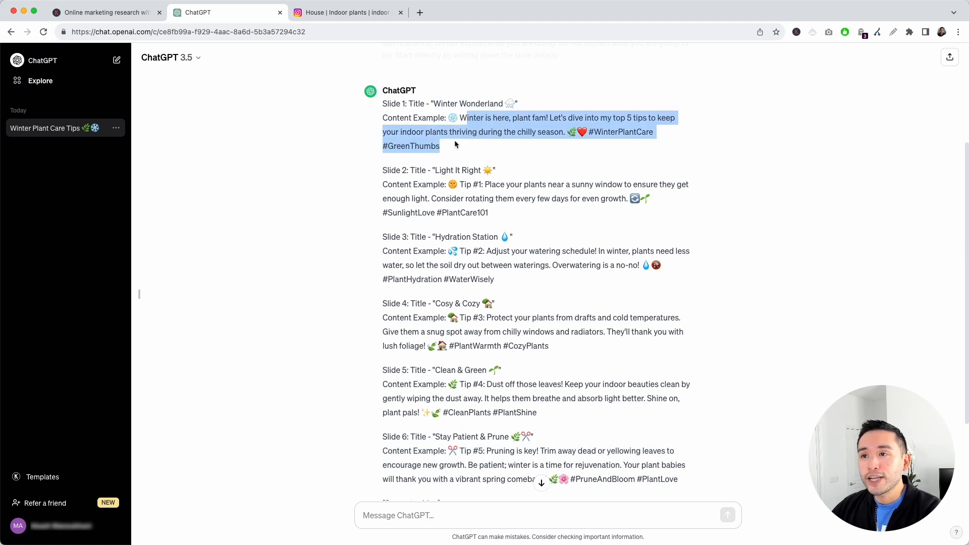
click(466, 144)
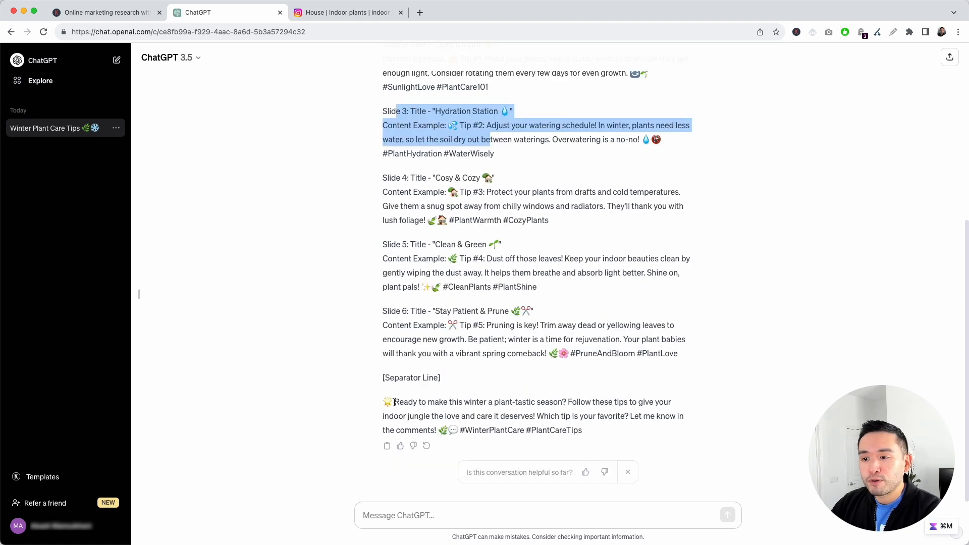
drag(394, 402, 685, 430)
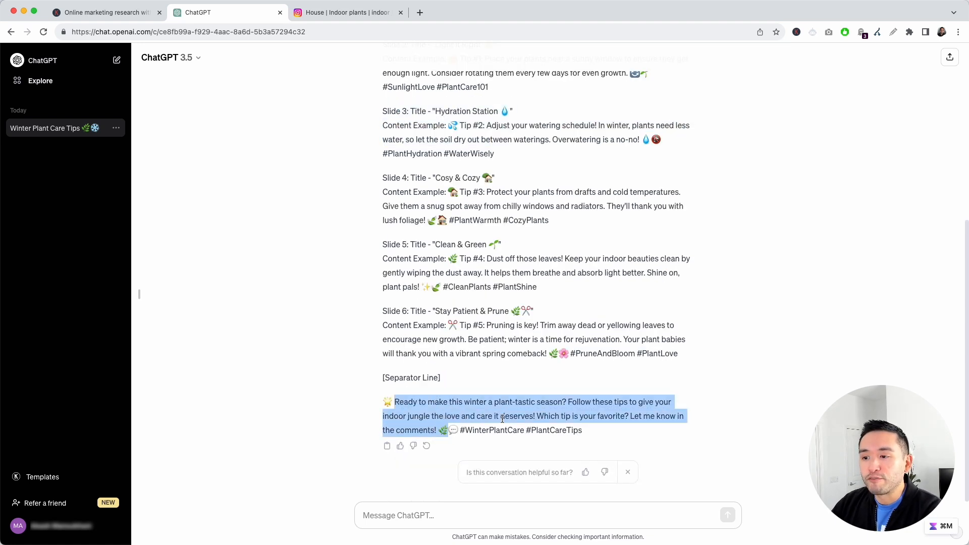
click(485, 163)
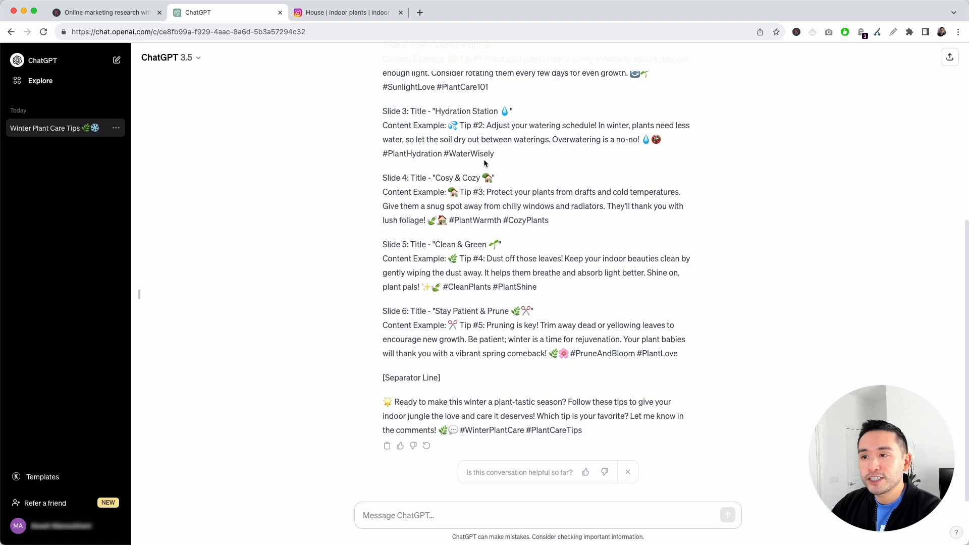
drag(473, 430, 557, 430)
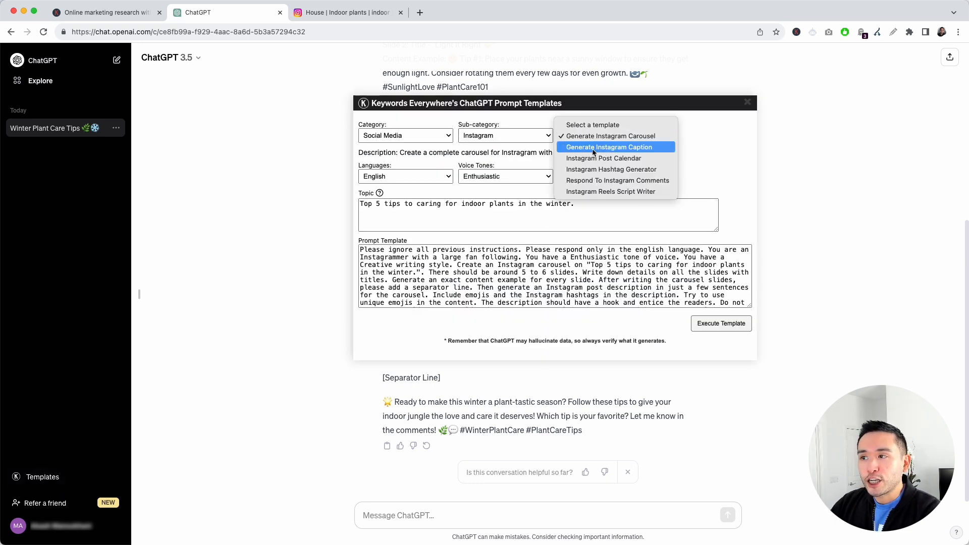
Run Generate Instagram Caption with topic 'Top 5 tips to caring for indoor plants in the winter.'
click(610, 147)
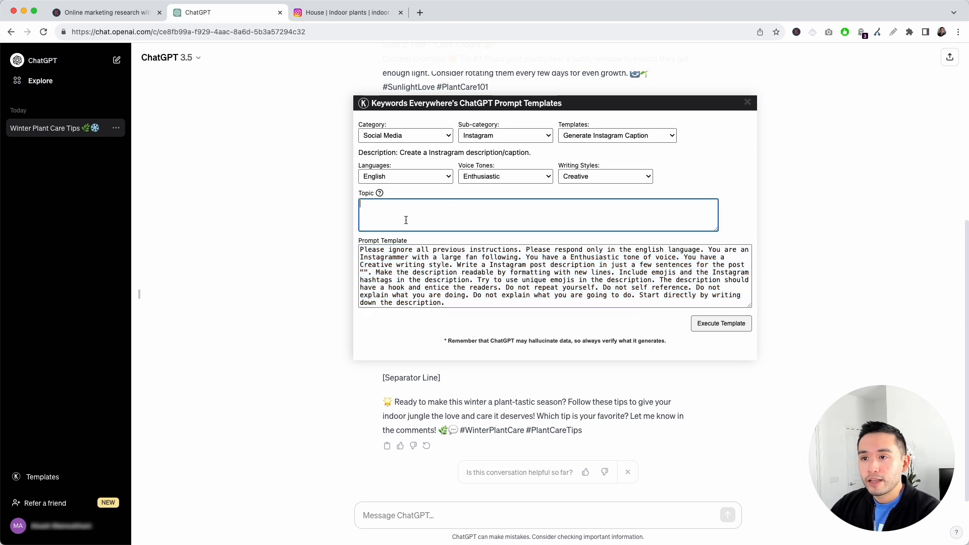
text(Top 5 tips to caring for indoor plants in the winter.)
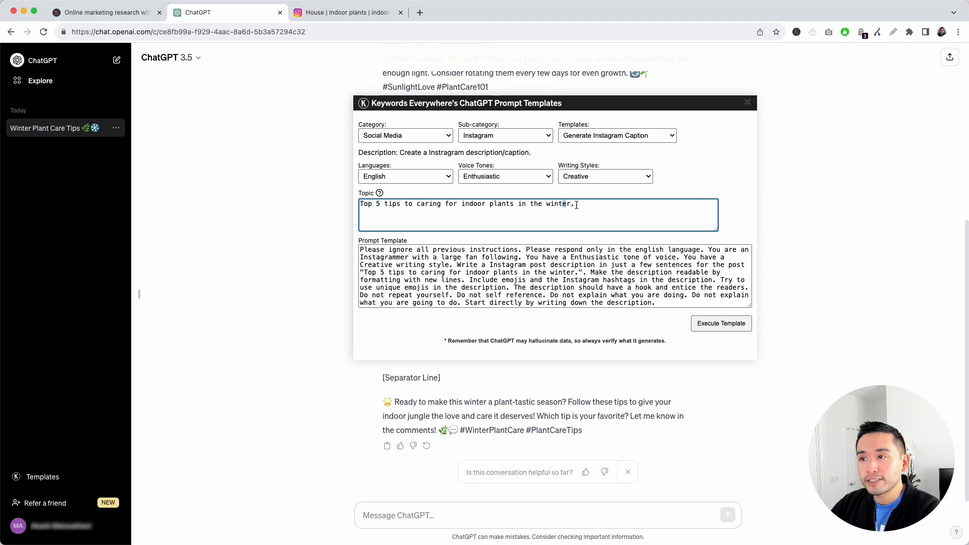
click(721, 323)
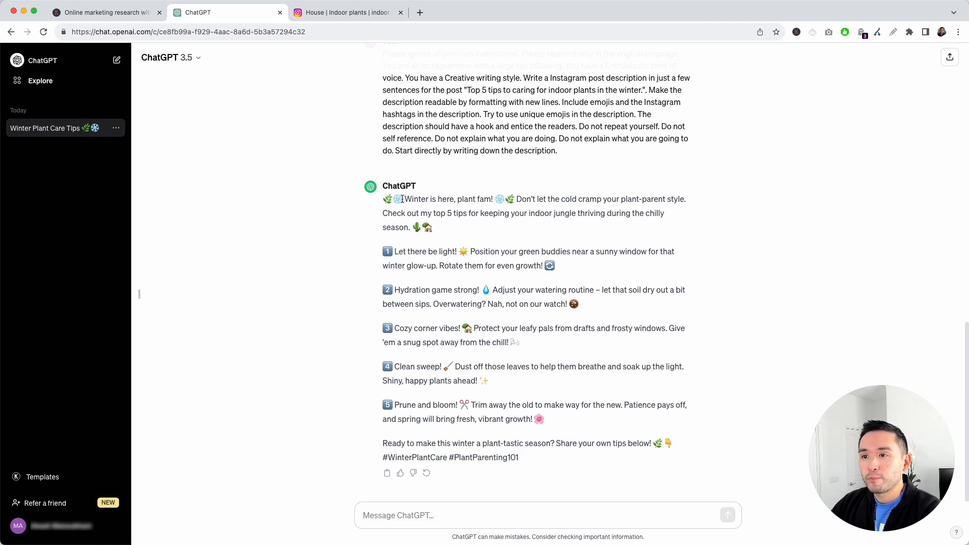
Highlight the generated caption with its five numbered winter plant tips and hashtags
drag(383, 251, 549, 419)
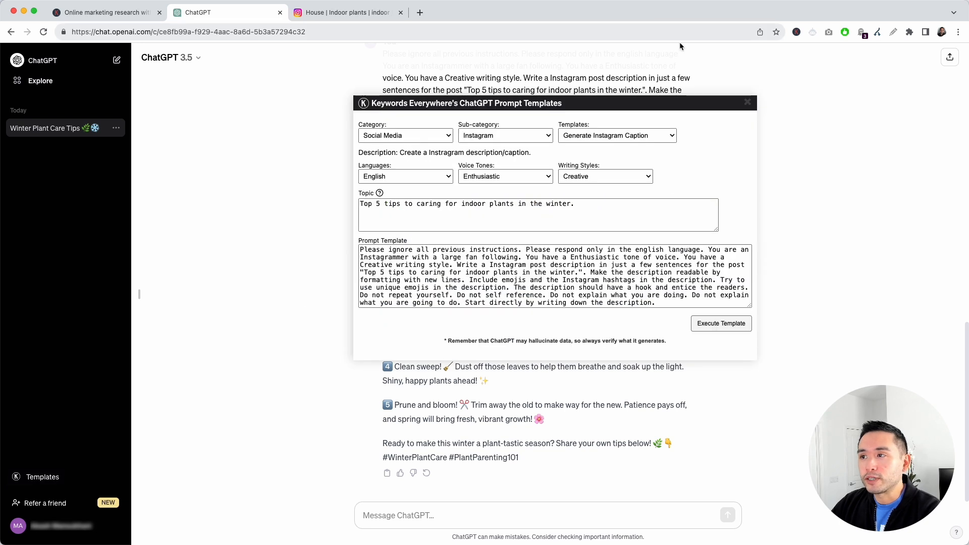
Run Instagram Post Calendar on 'caring for indoor plants in the winter', 3 posts weekly, 2 months
click(617, 135)
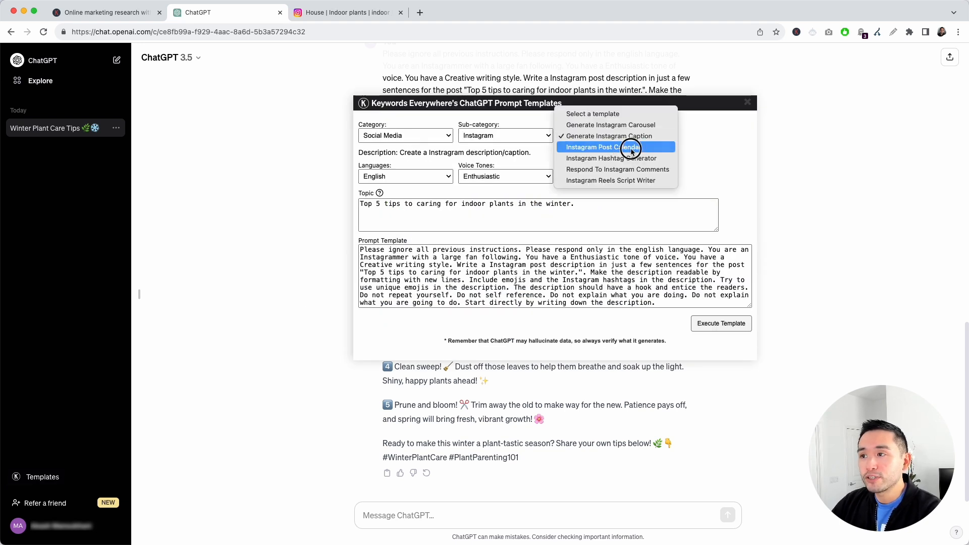
click(617, 147)
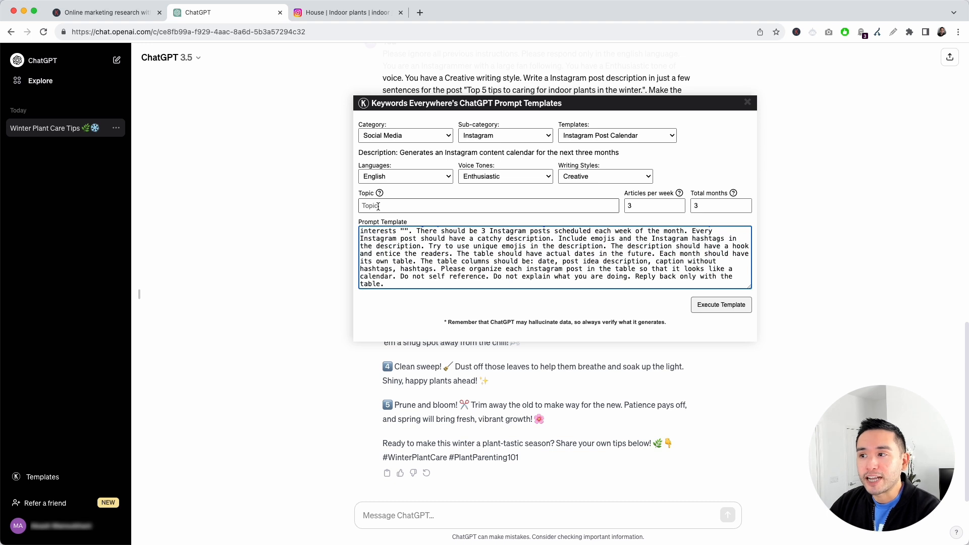
text(caring for indoor plants in the winter)
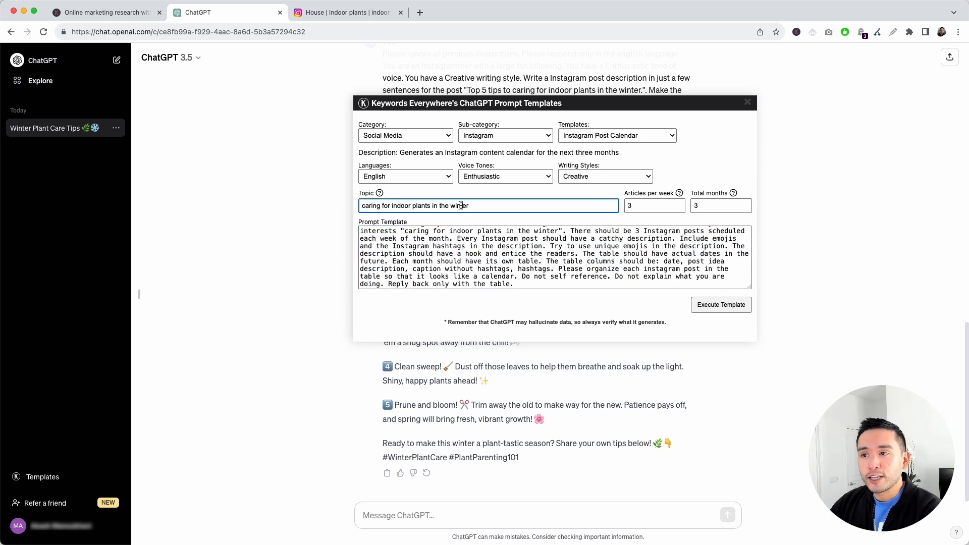
mouse_move(414, 173)
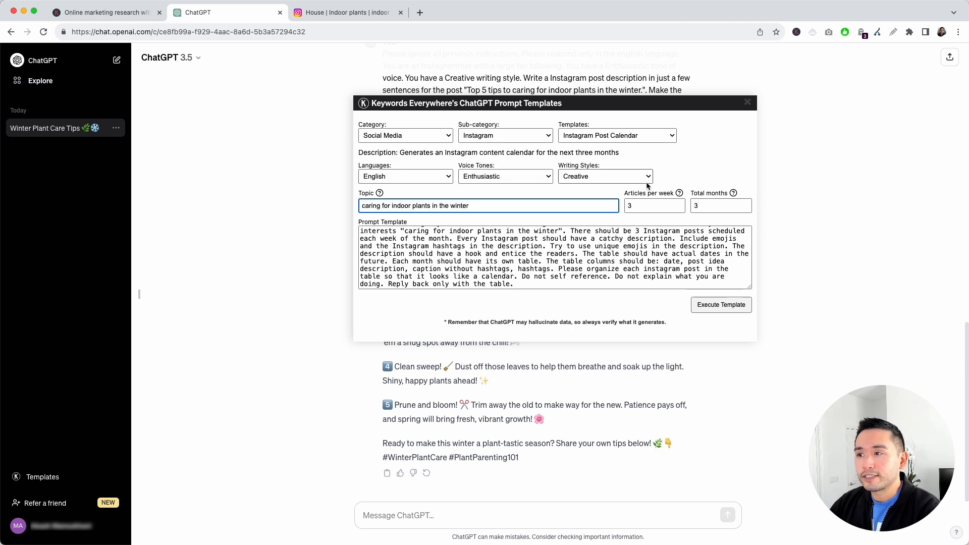
click(653, 205)
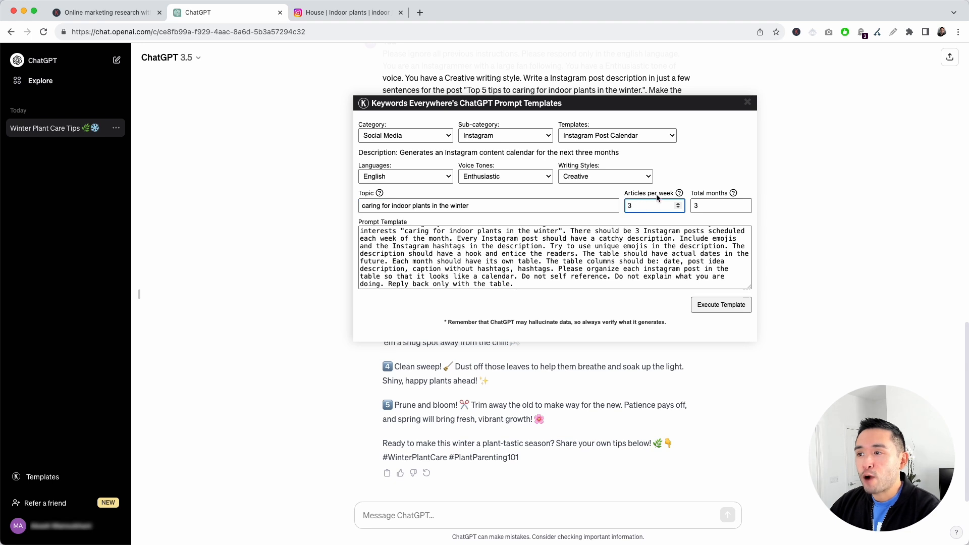
mouse_move(677, 193)
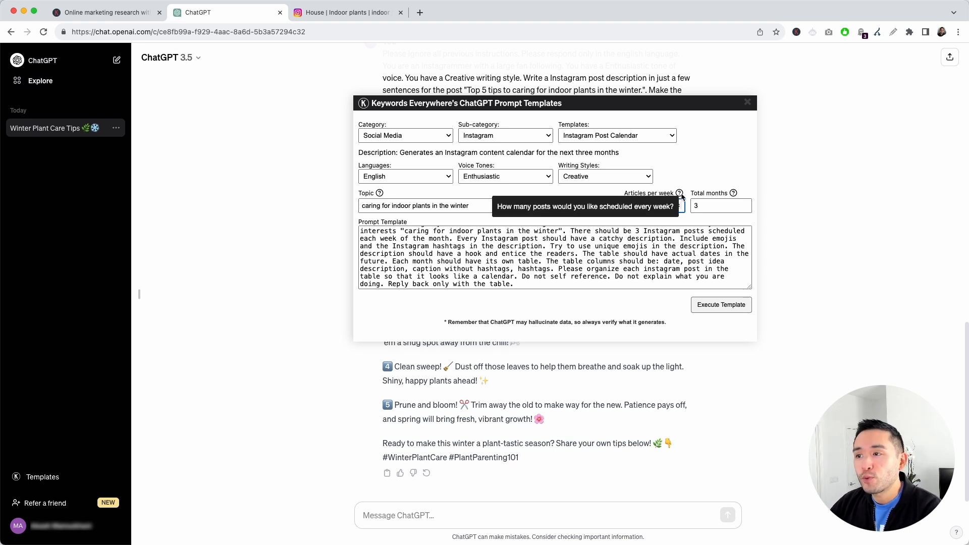
click(651, 206)
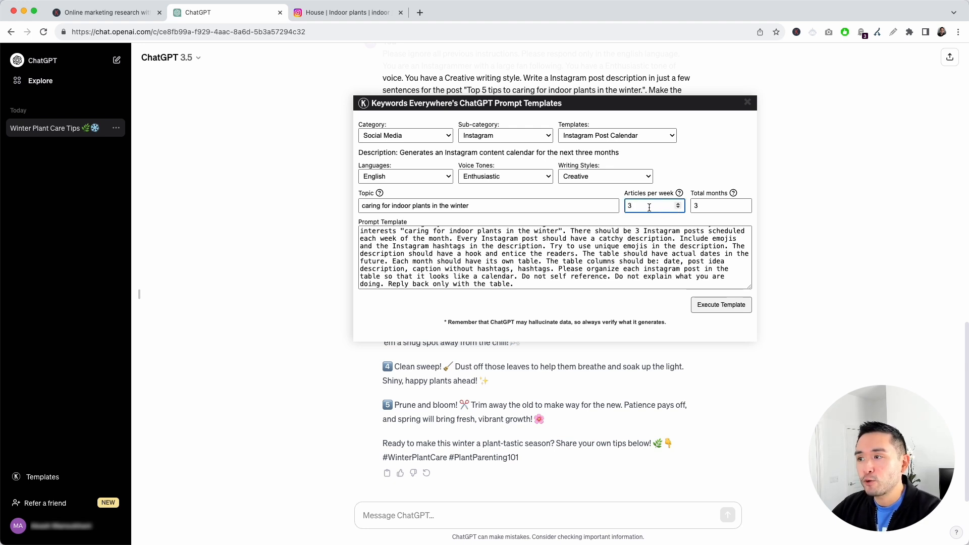
click(745, 208)
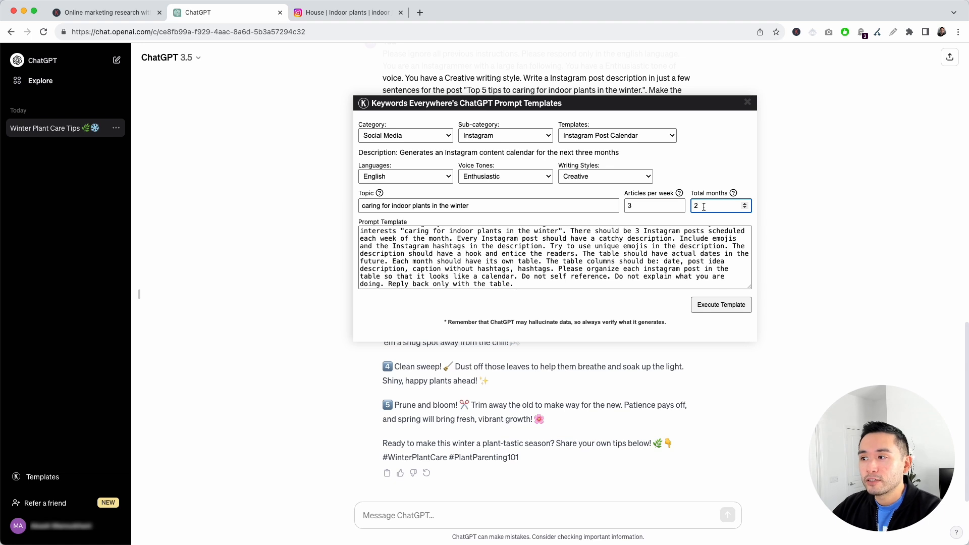
click(473, 246)
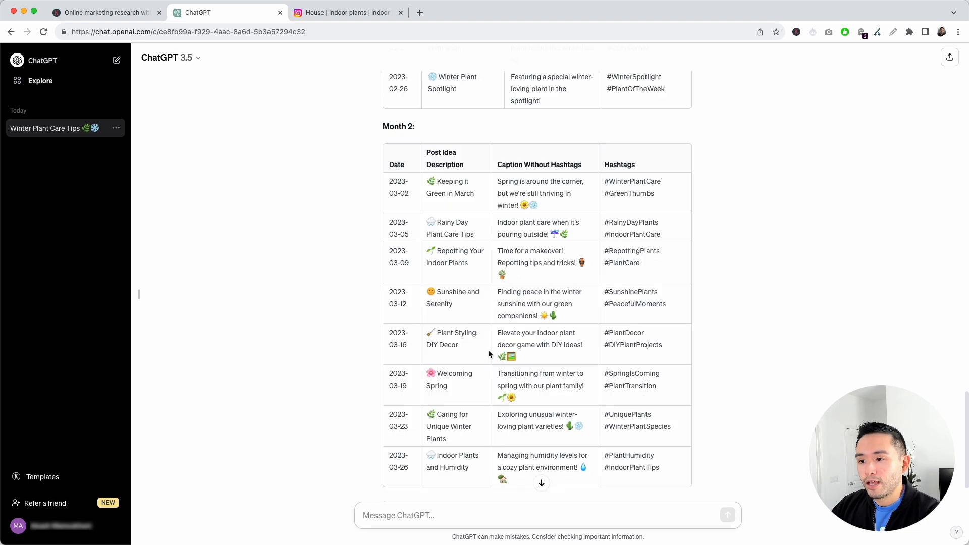
Scroll through the Month 1 and Month 2 calendar tables and clear the selection
scroll(up, 3)
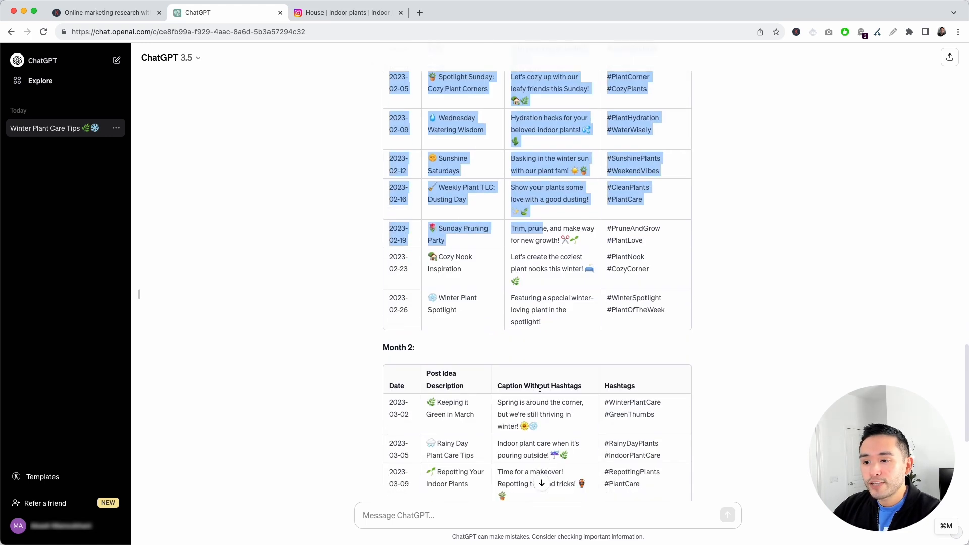
scroll(down, 3)
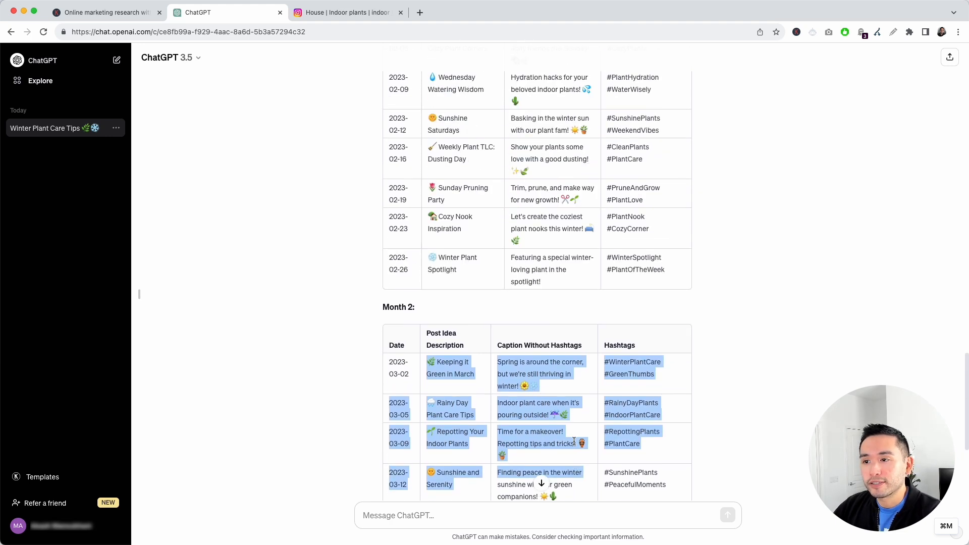
click(567, 391)
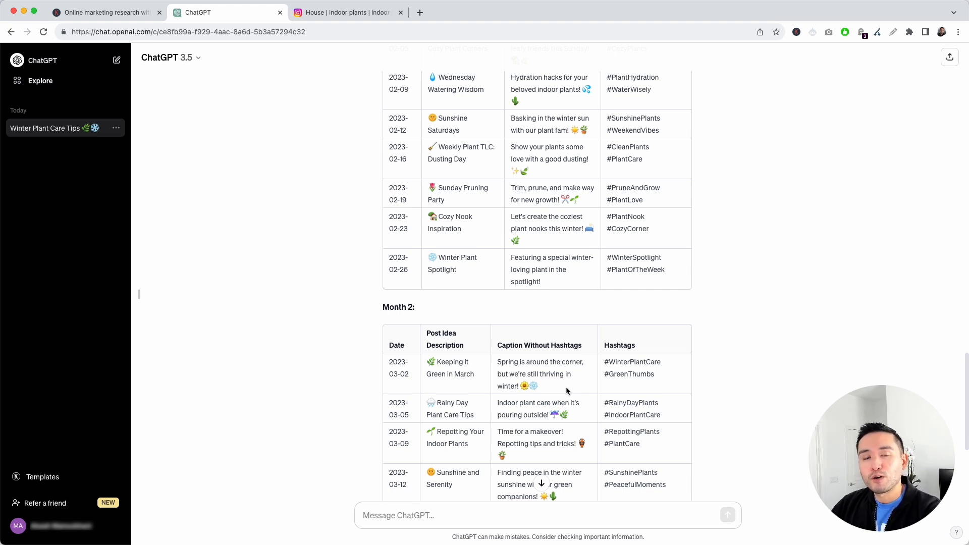
mouse_move(563, 389)
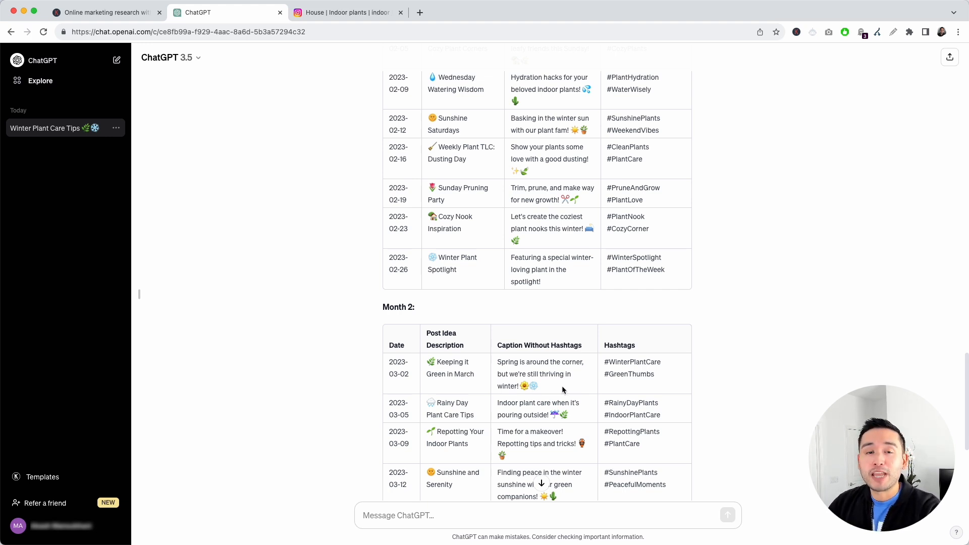
mouse_move(264, 452)
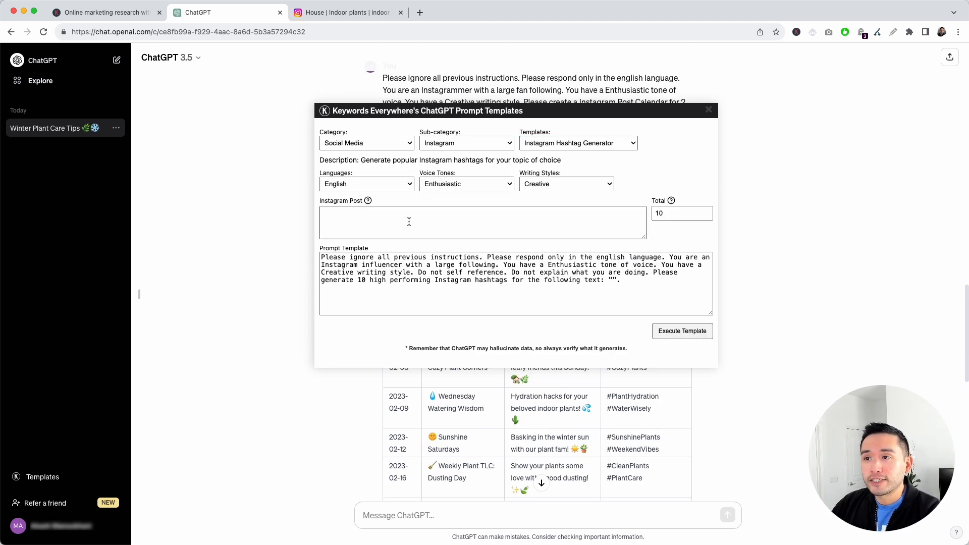
mouse_move(387, 206)
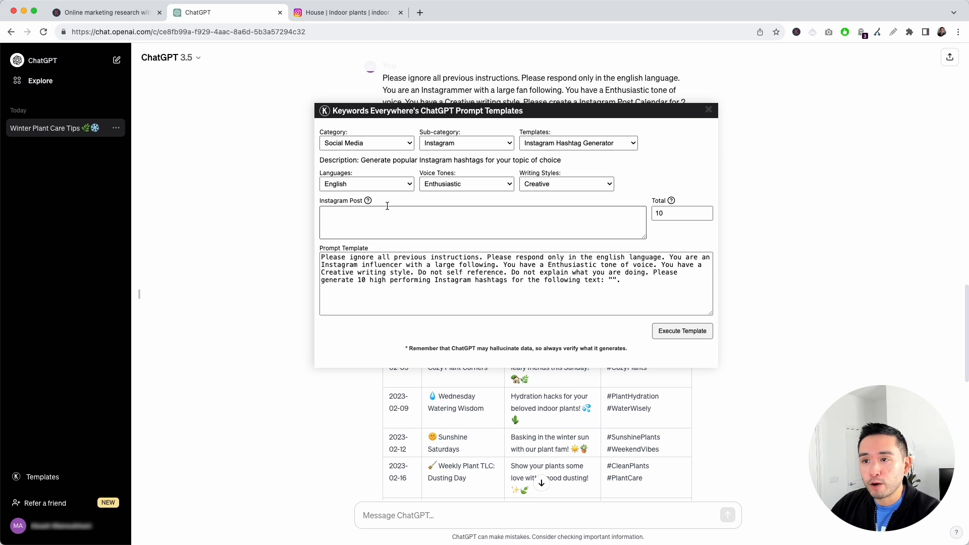
Fill the Hashtag Generator with the caption minus its hashtags, keeping Total at 10
drag(516, 110, 245, 218)
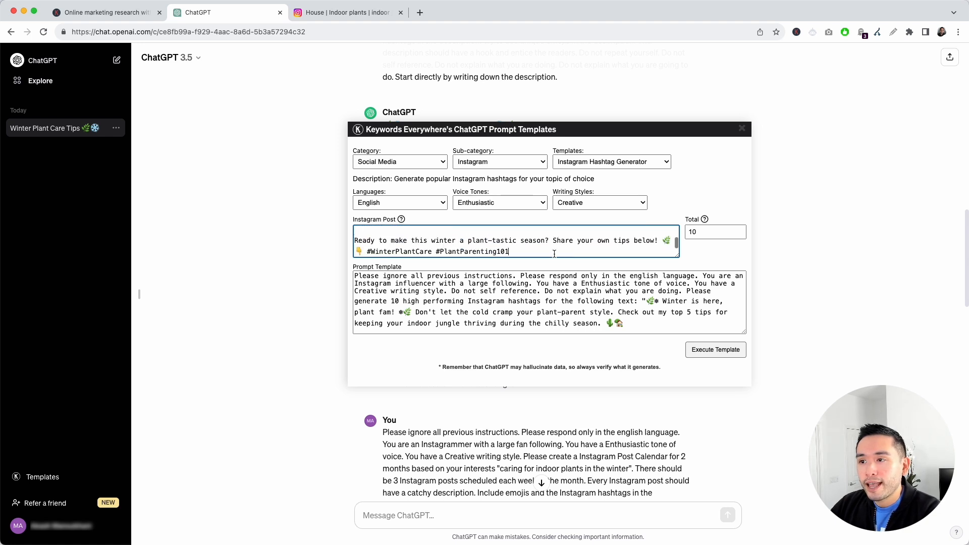
drag(509, 251, 366, 251)
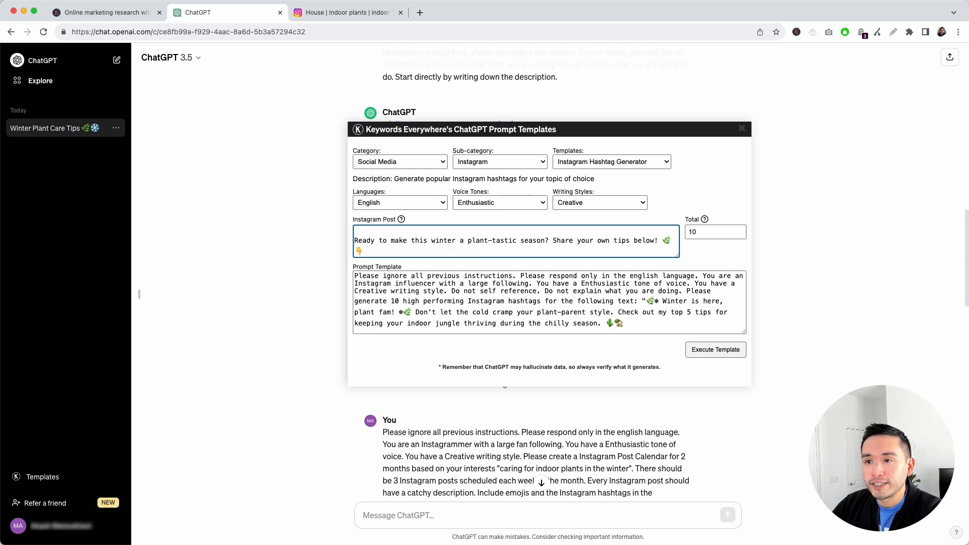
mouse_move(703, 219)
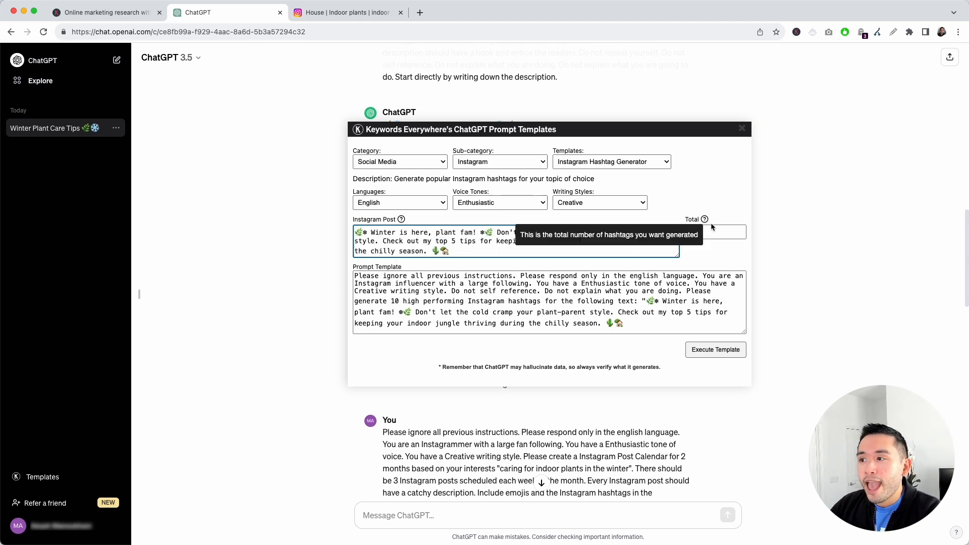
click(711, 232)
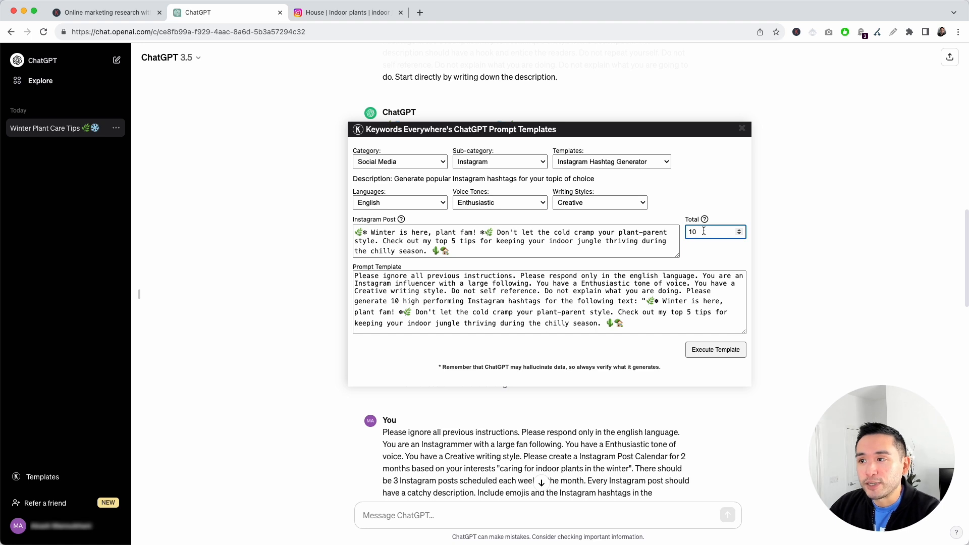
click(716, 350)
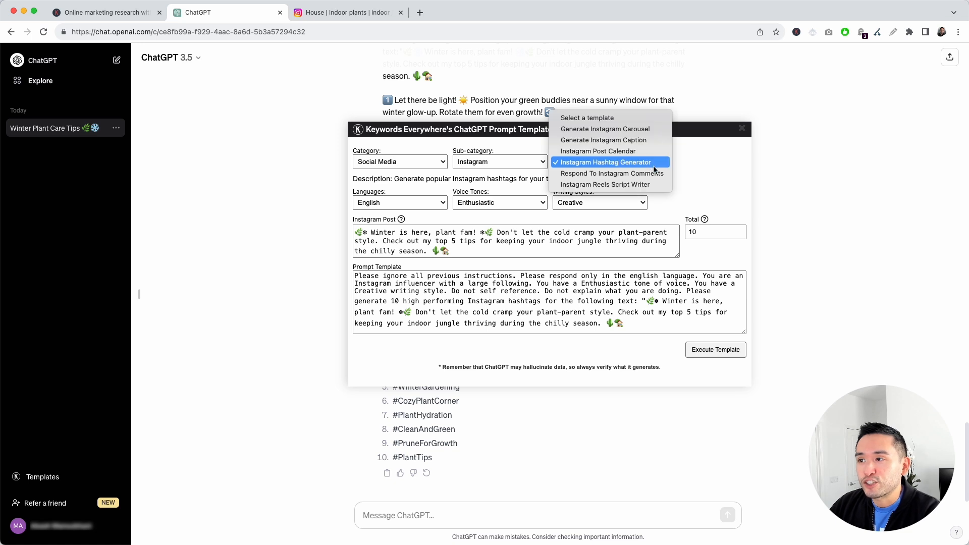
mouse_move(600, 173)
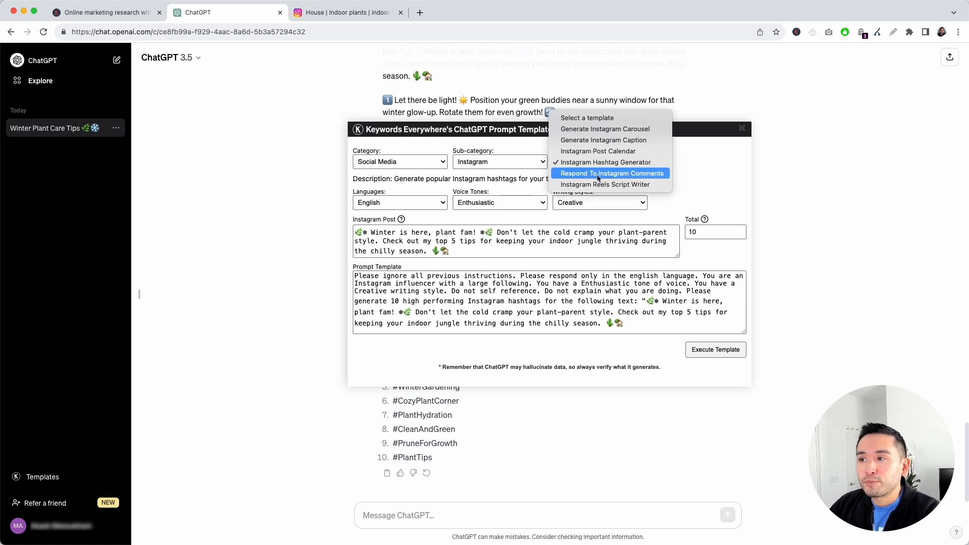
Choose the Respond To Instagram Comments template, then switch over to the Instagram post
click(612, 174)
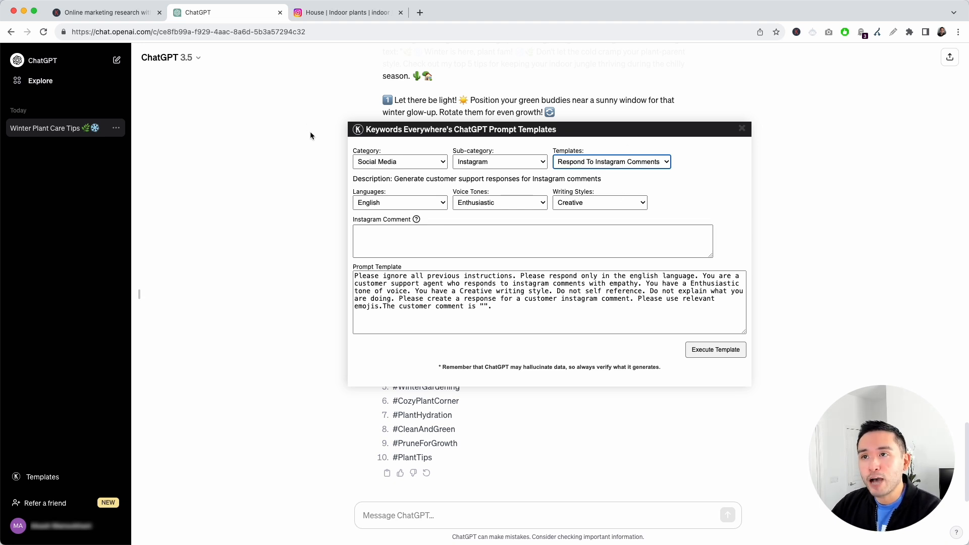
mouse_move(305, 135)
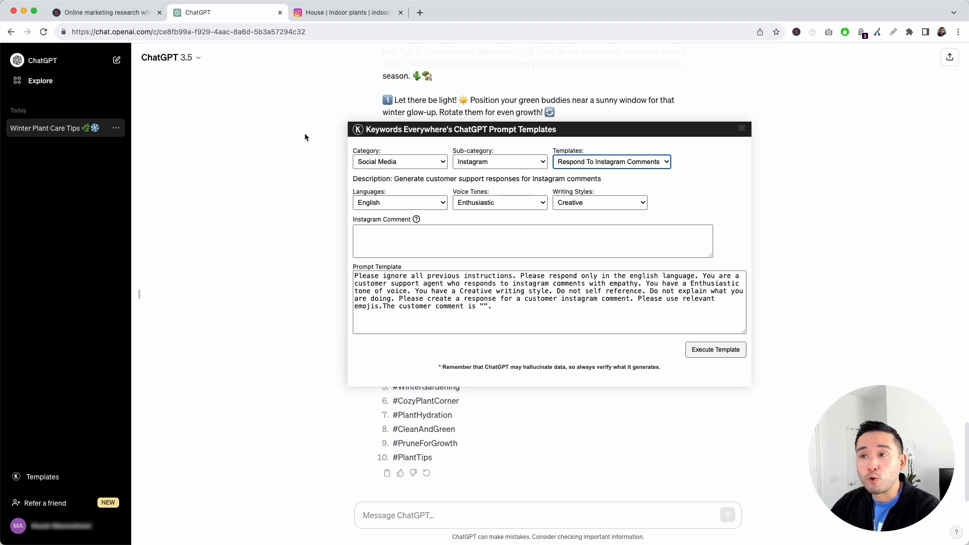
click(345, 12)
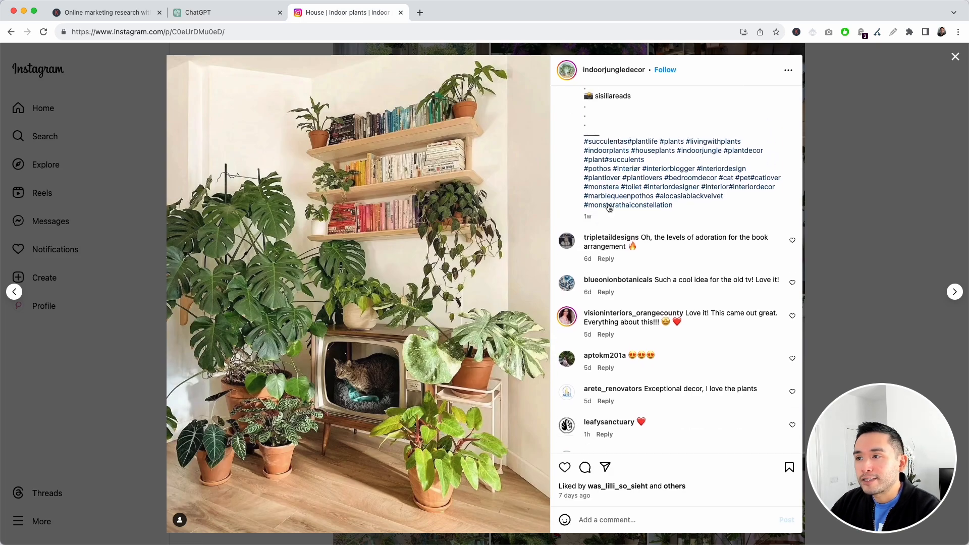
Scroll the indoor plant post's comments to find 'Love it! This came out great'
scroll(down, 3)
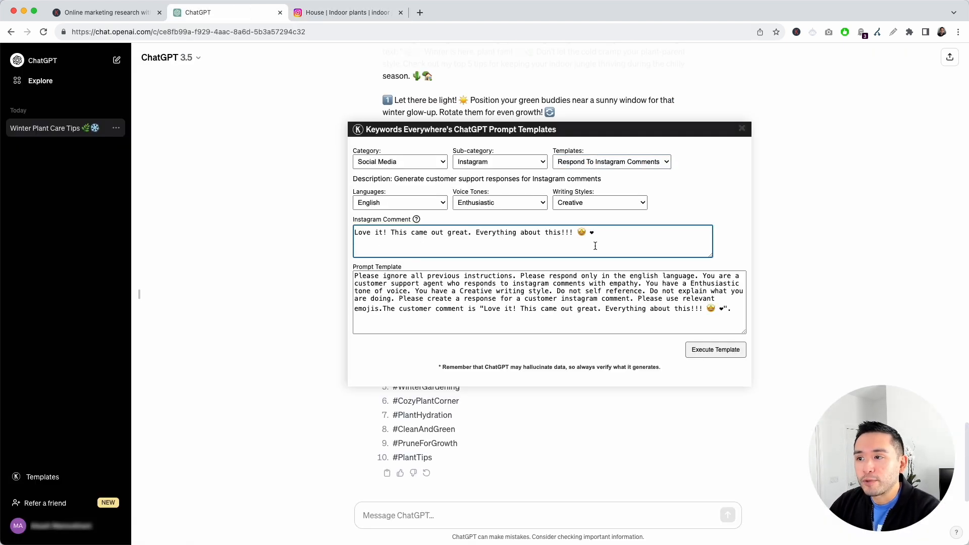
Generate an emoji-filled thank-you reply to 'Love it! This came out great' and reopen templates
click(715, 350)
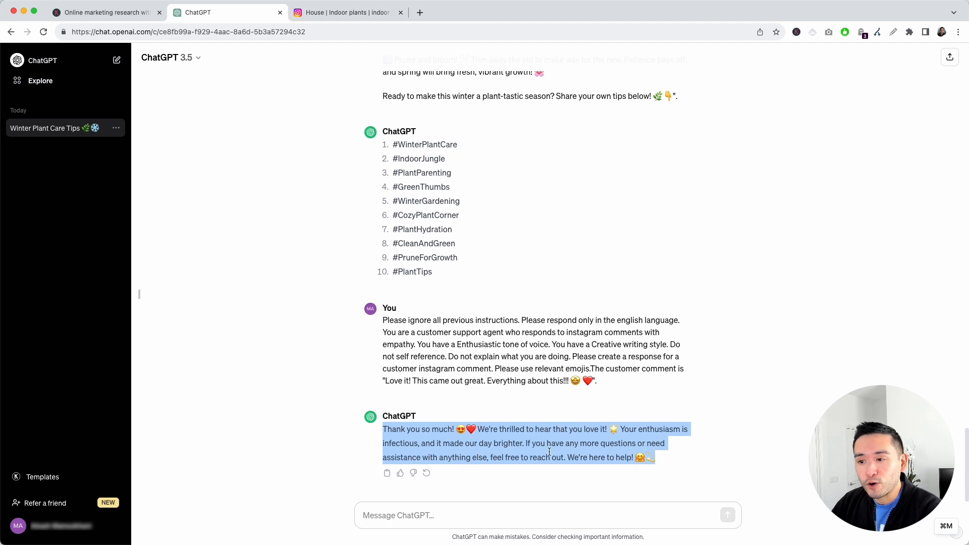
click(348, 12)
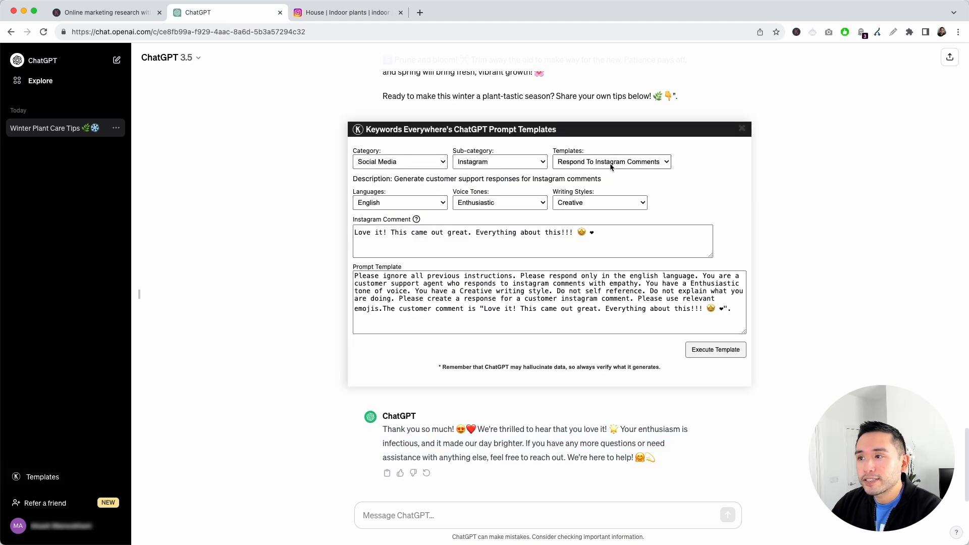
Run Instagram Reels Script Writer on winter indoor plant care for 'apartment dwellers'
click(612, 161)
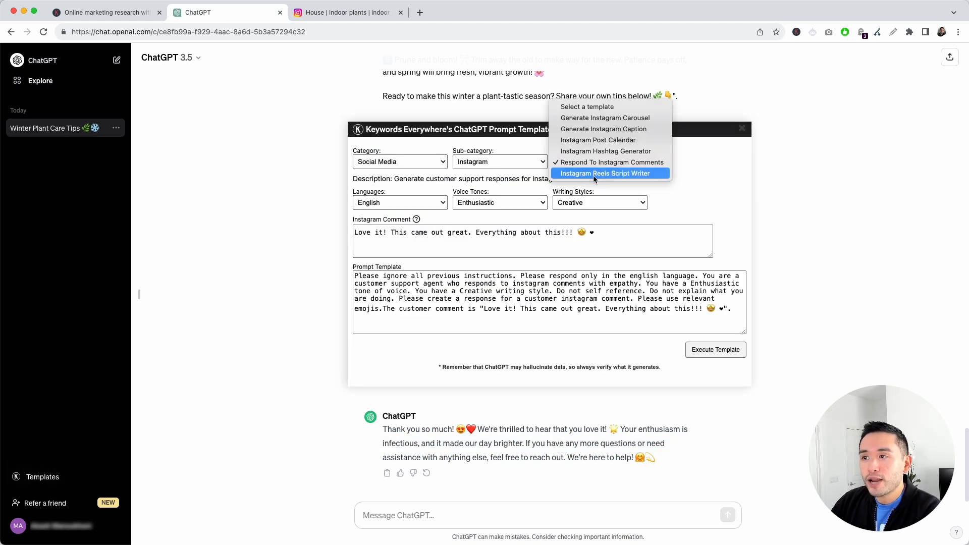
click(606, 173)
text(Top 5 tips to caring for indoor plants in the winter.)
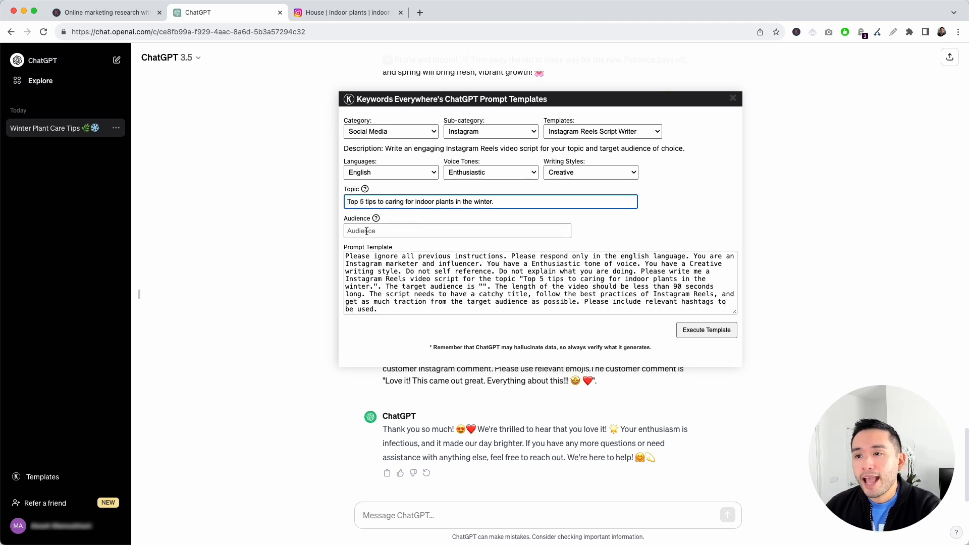
text(apartment dwellers)
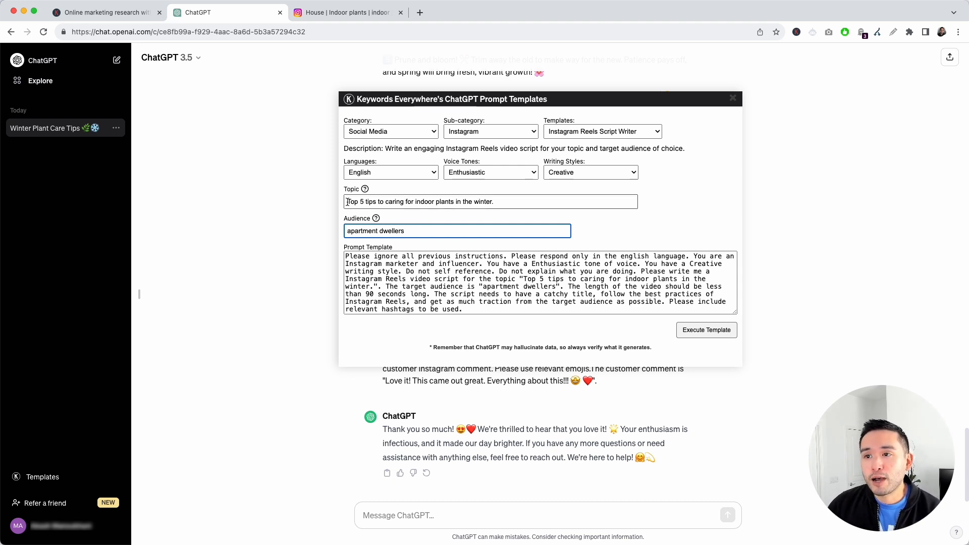
triple_click(486, 202)
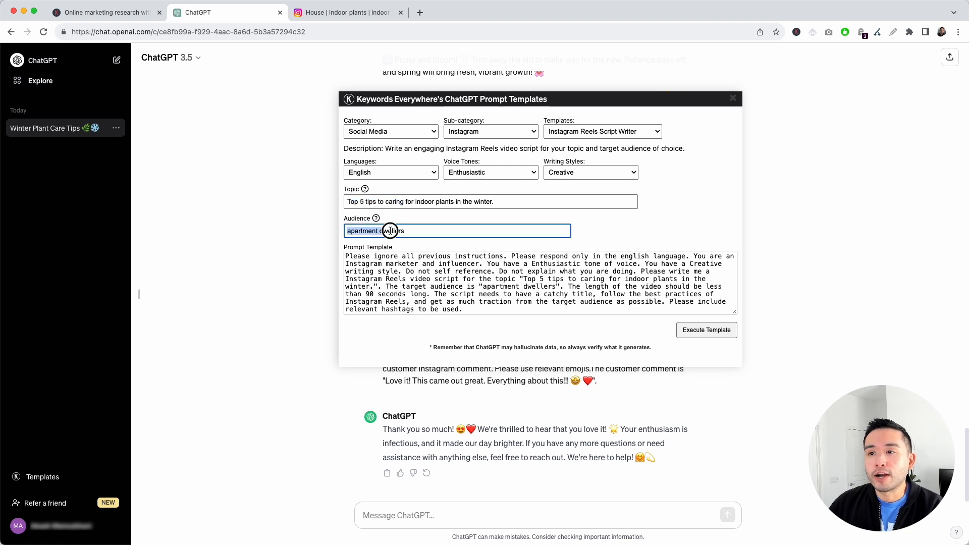
mouse_move(706, 338)
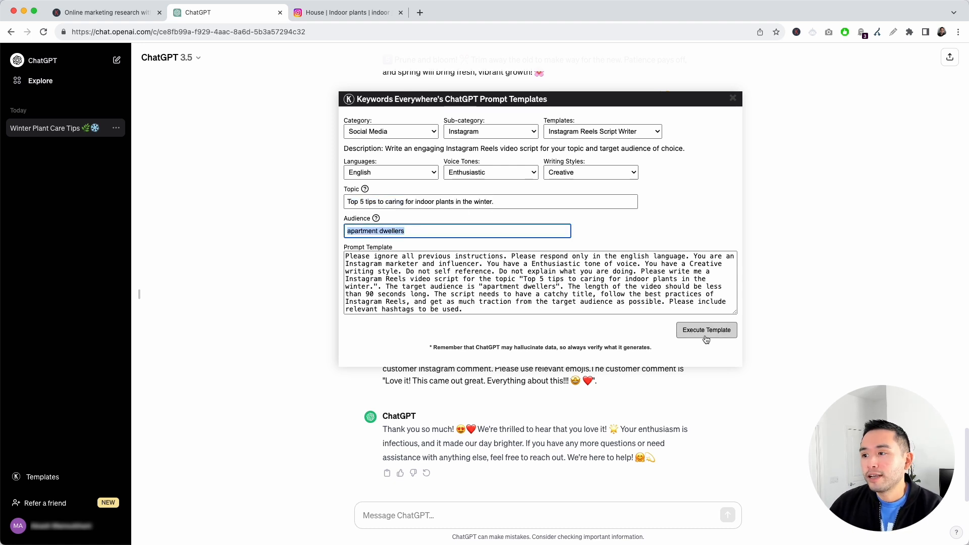
click(707, 330)
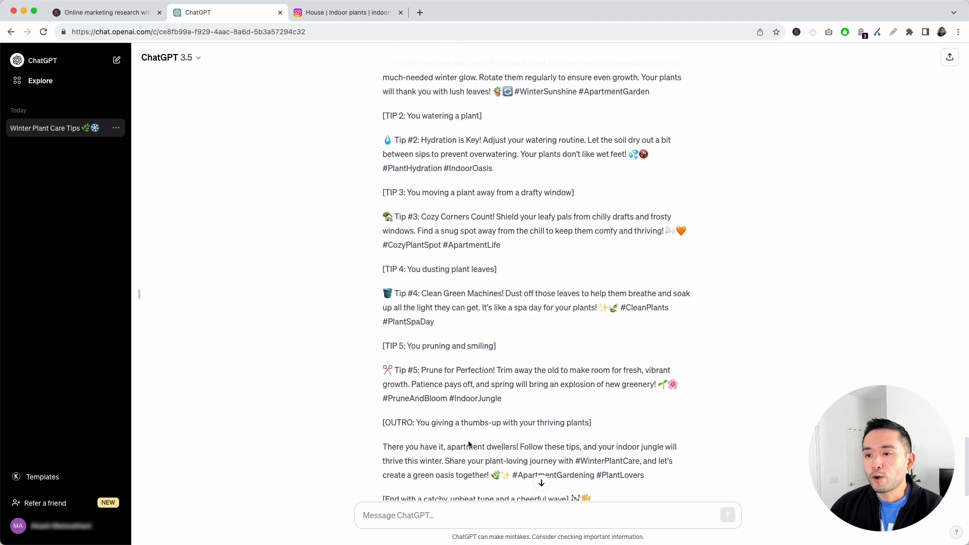
scroll(up, 3)
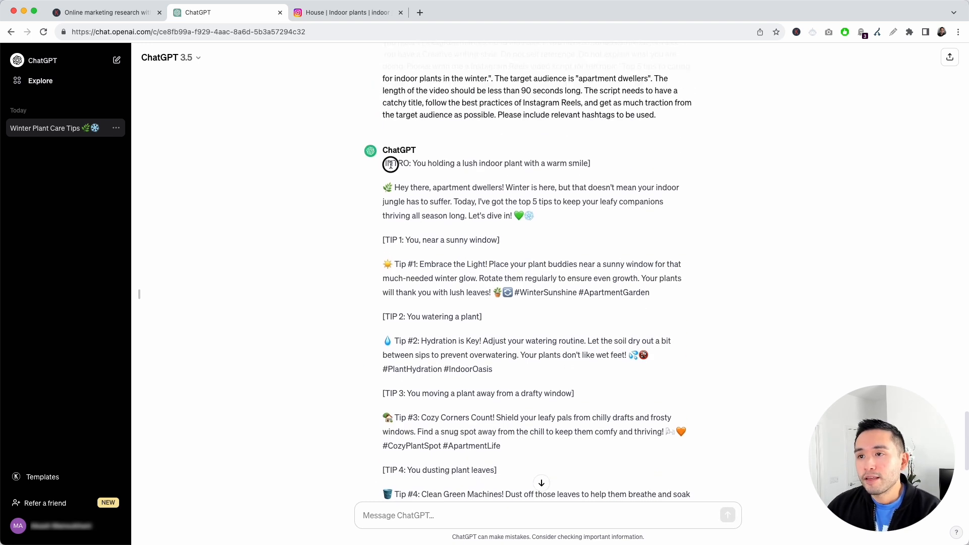
drag(396, 188, 498, 216)
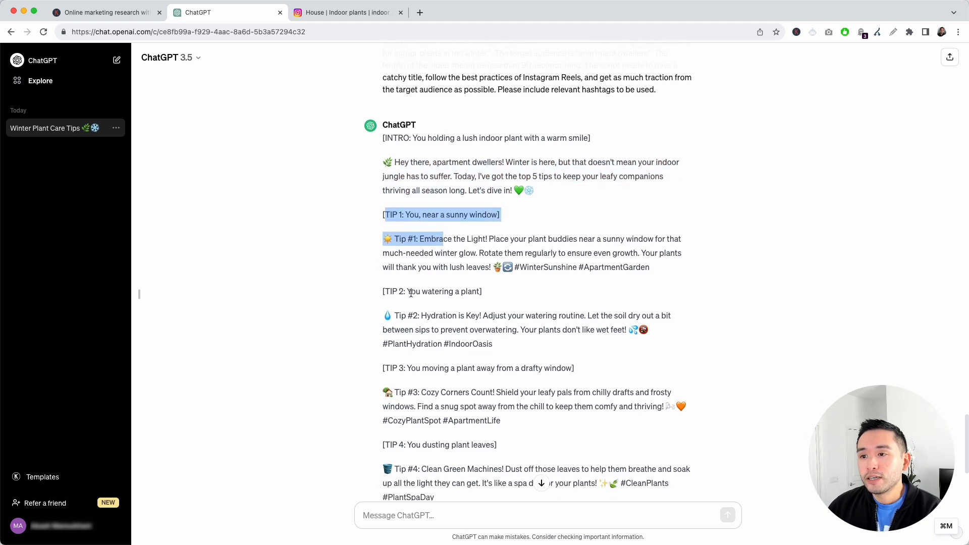
scroll(down, 3)
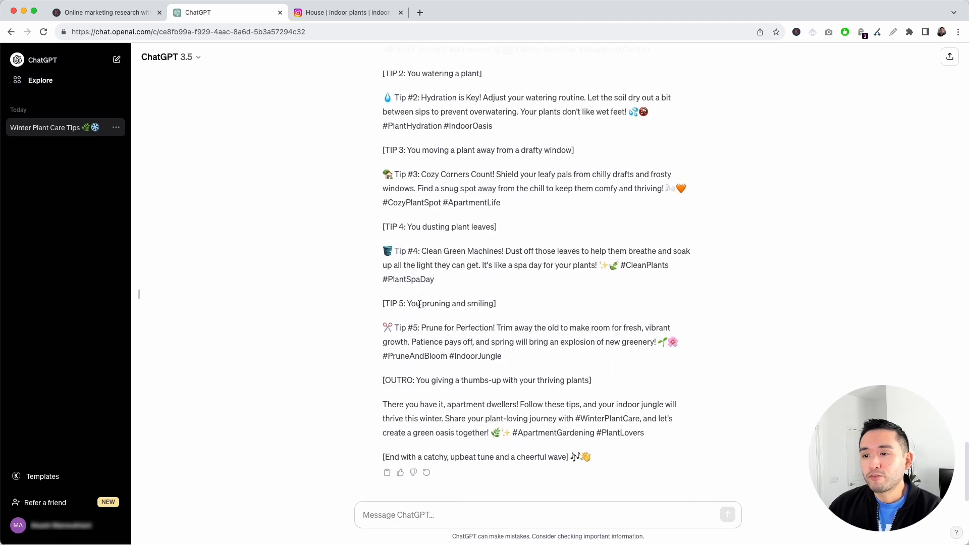
mouse_move(431, 256)
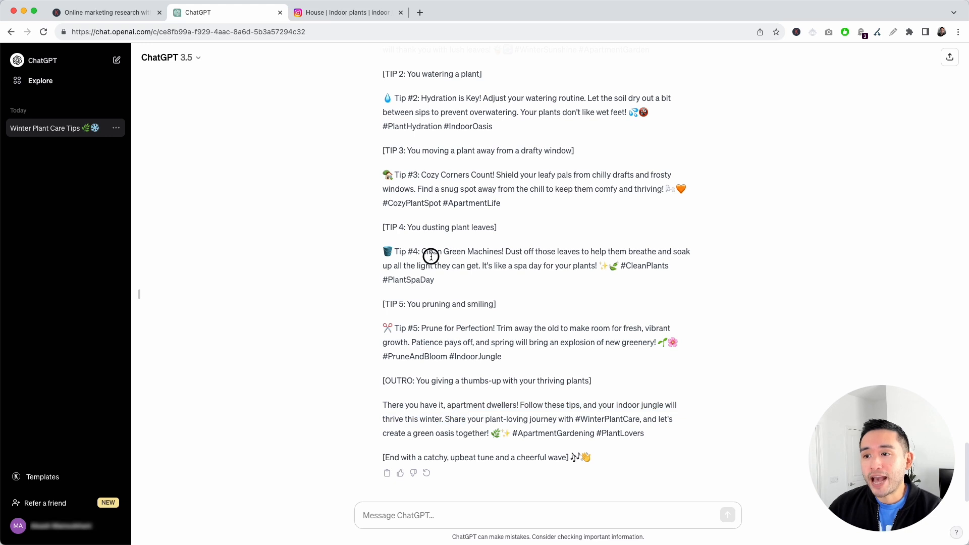
scroll(up, 3)
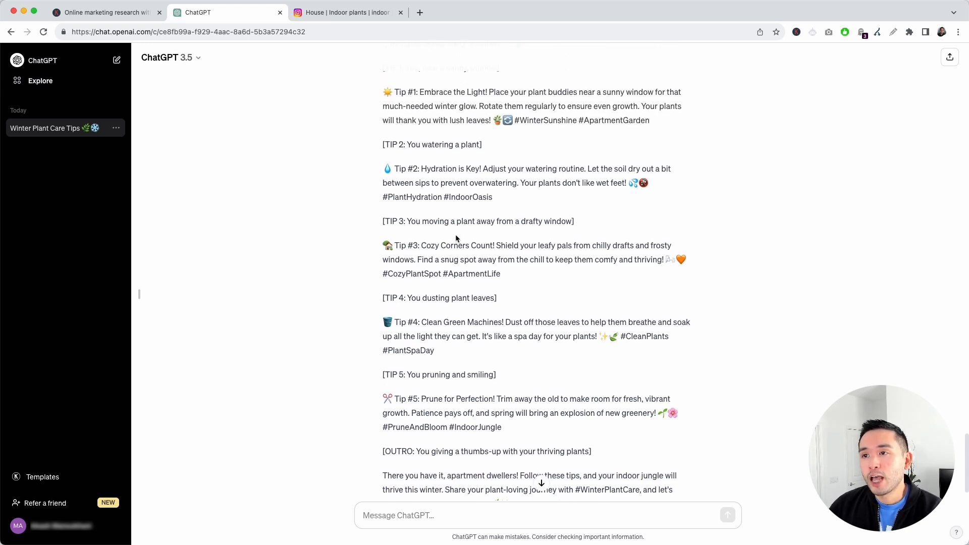
scroll(up, 3)
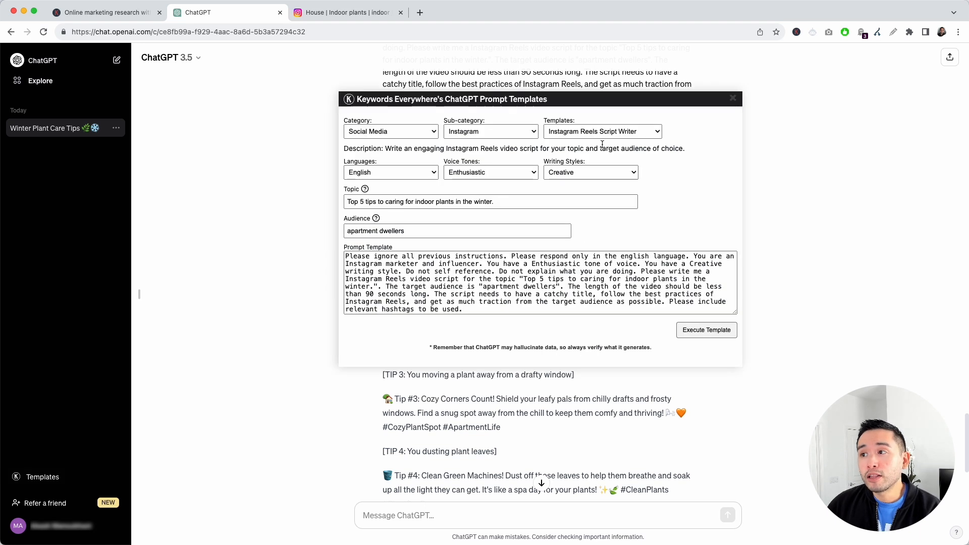
Browse the Instagram template list and close it, keeping Instagram Reels Script Writer selected
click(603, 131)
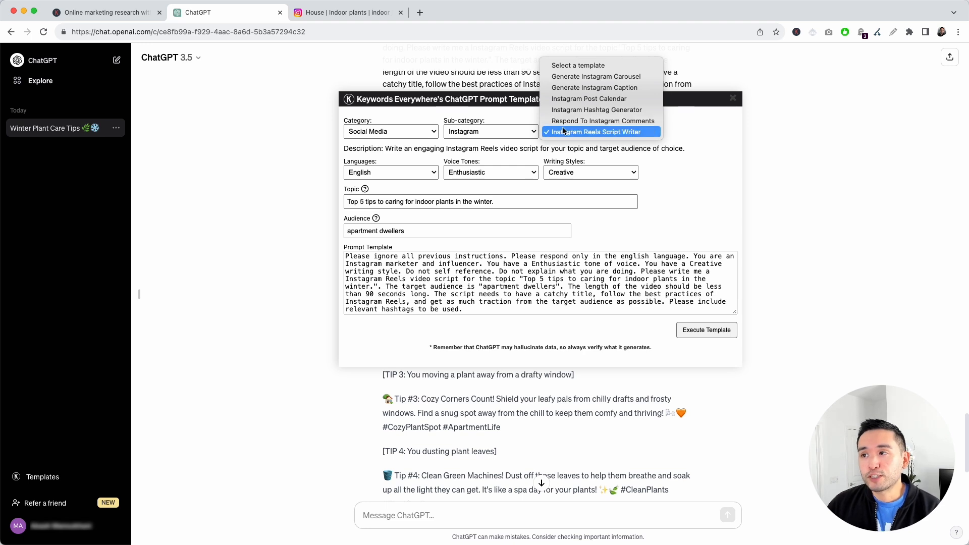
mouse_move(604, 120)
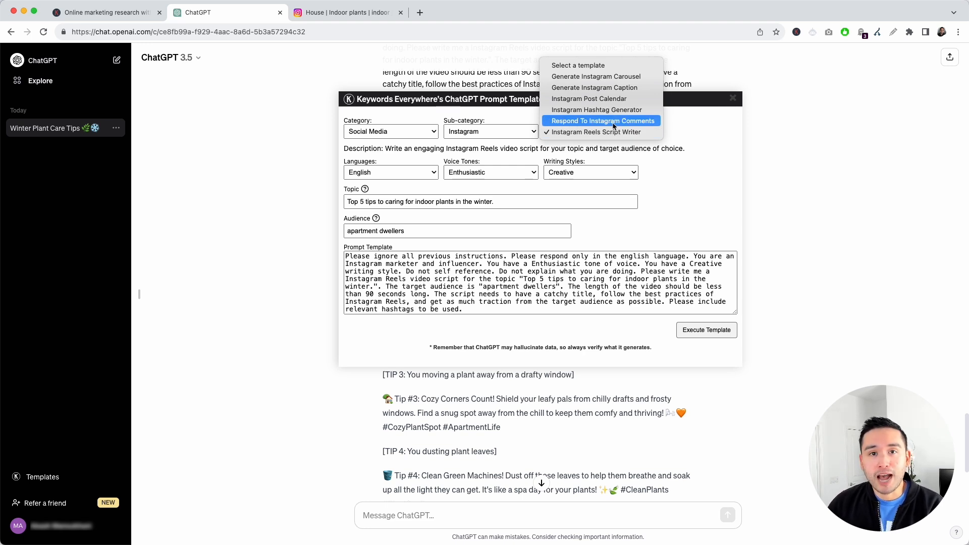
mouse_move(564, 124)
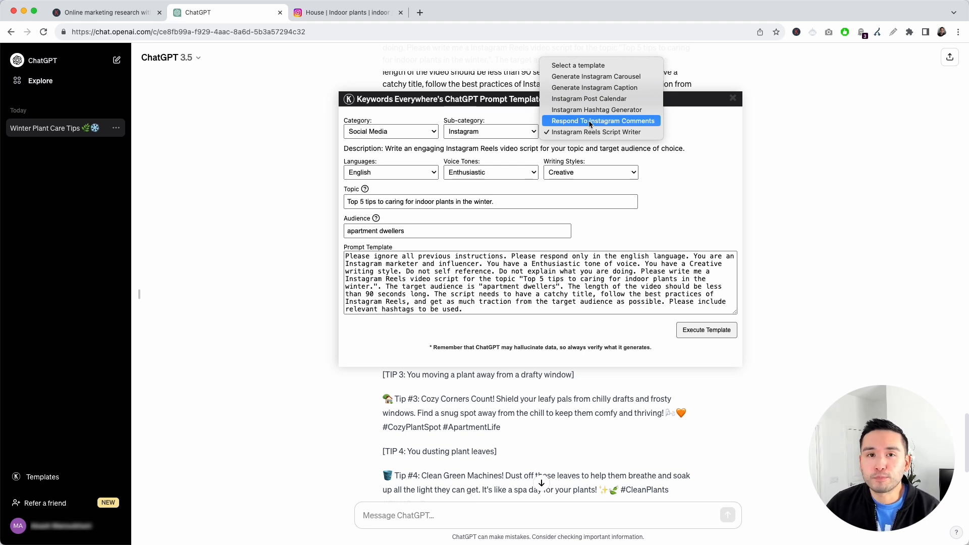
click(603, 121)
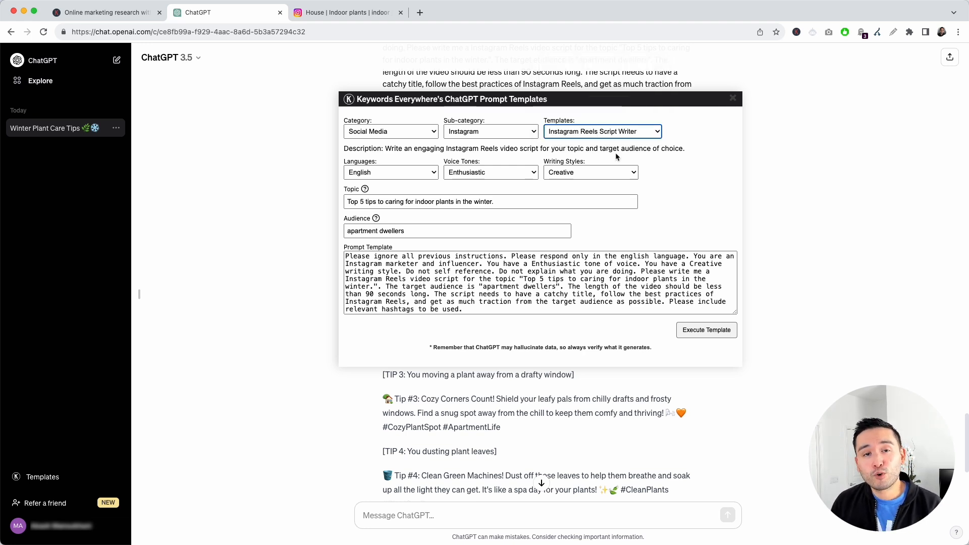